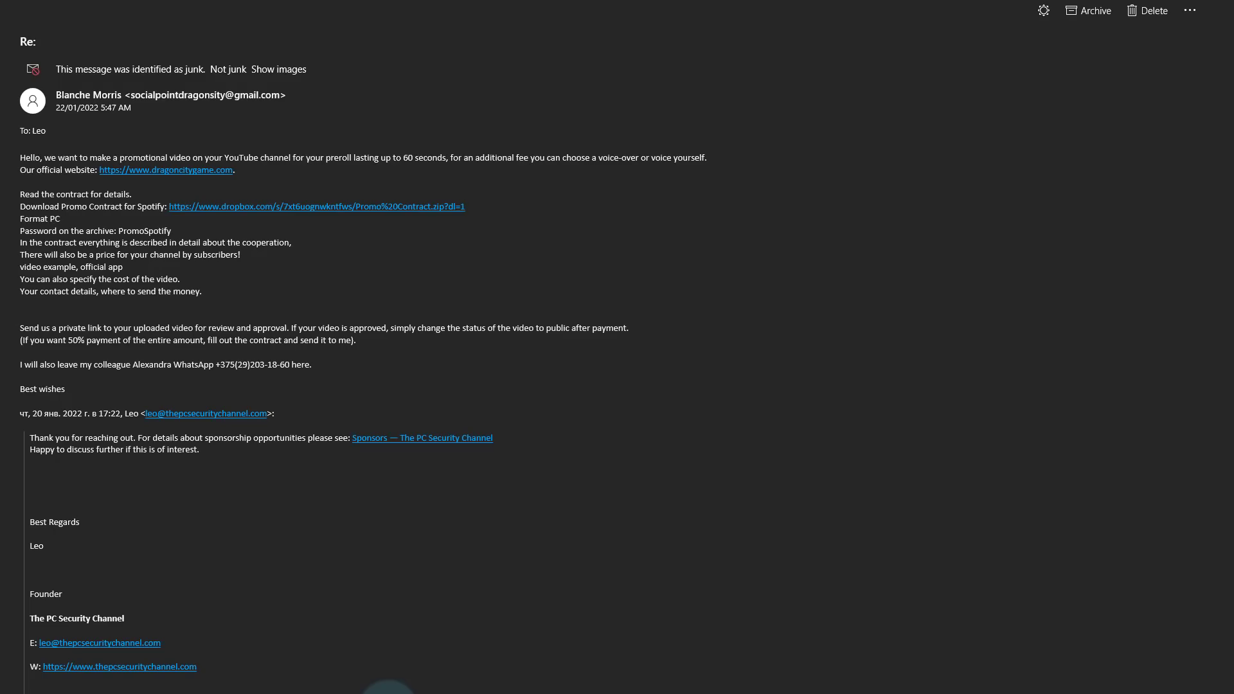
- Follow the email's Dropbox link in Edge and confirm Promo Contract (1).zip downloaded
scroll("down", 3)
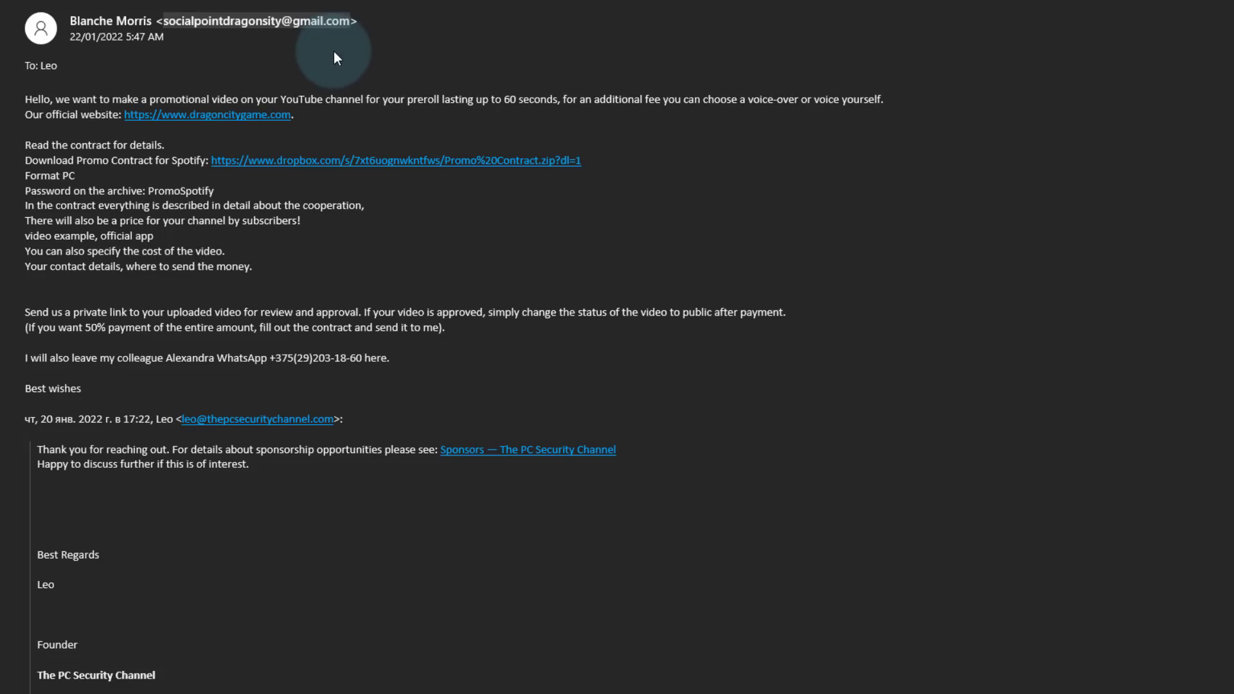
mouse_move(398, 96)
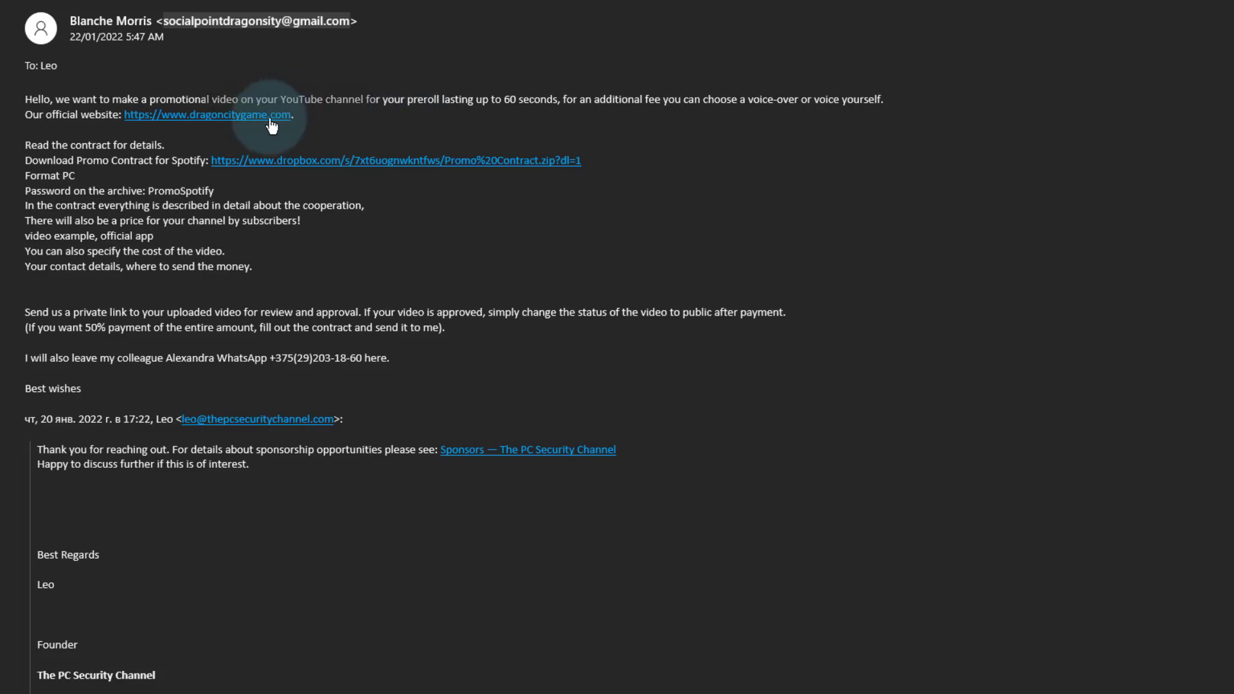
mouse_move(283, 128)
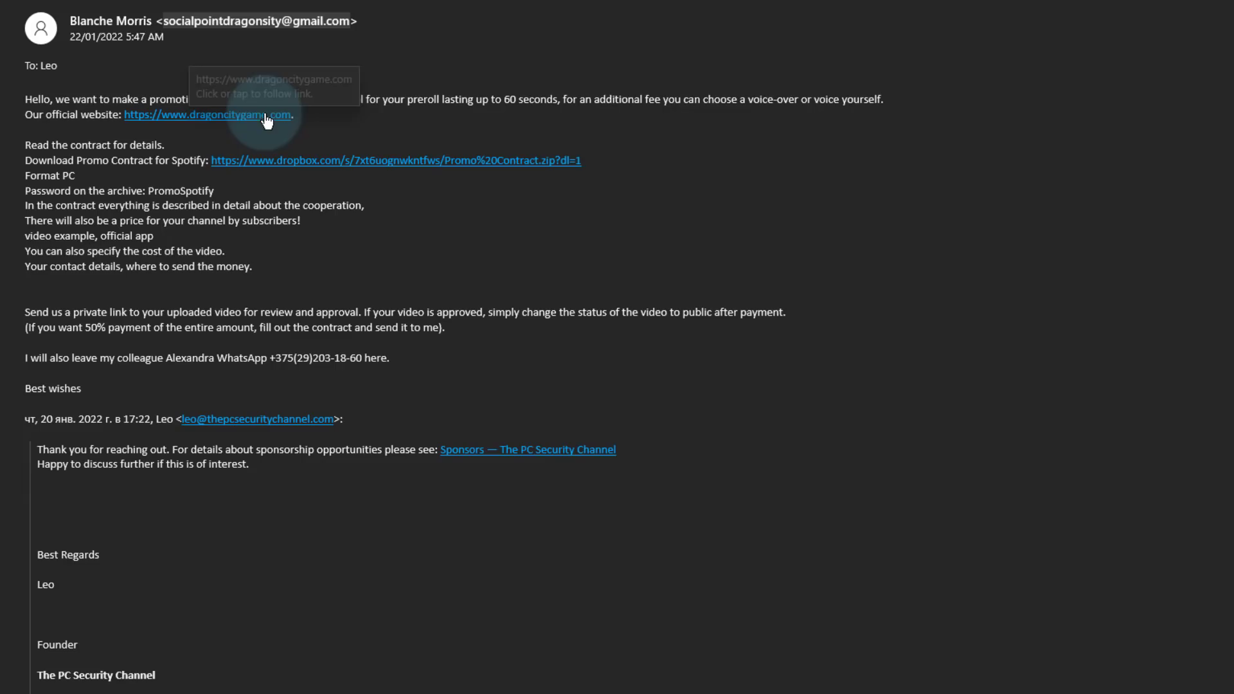
mouse_move(144, 141)
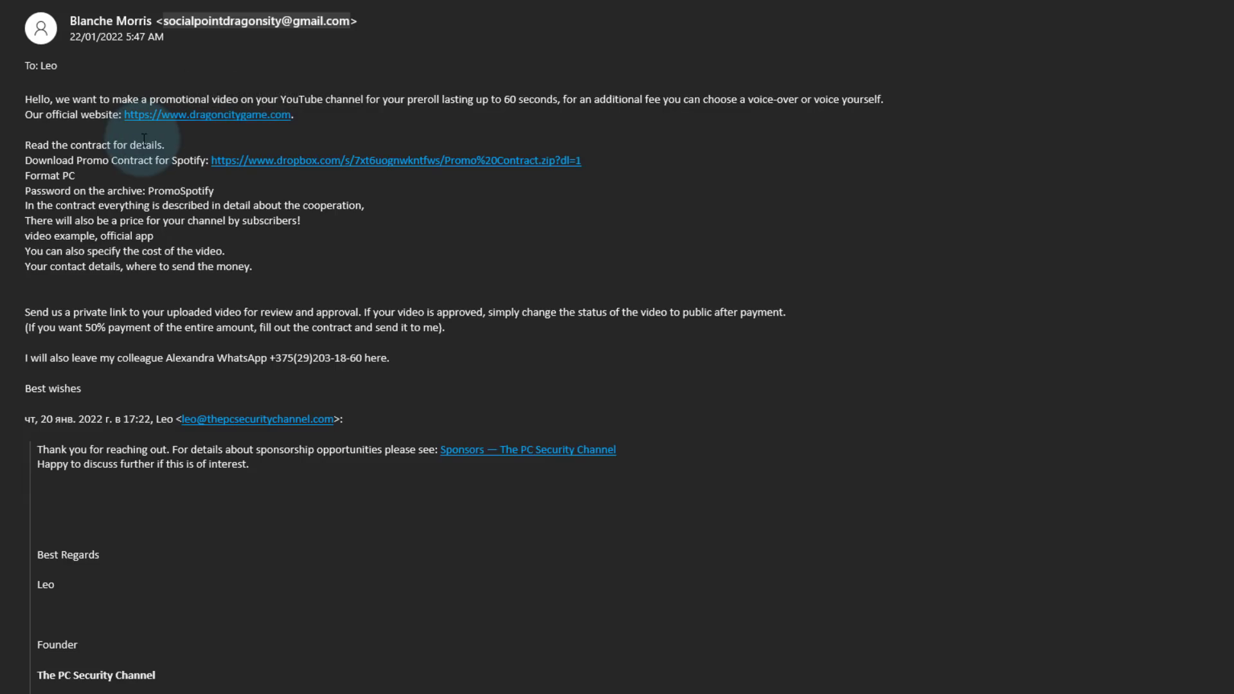
mouse_move(212, 166)
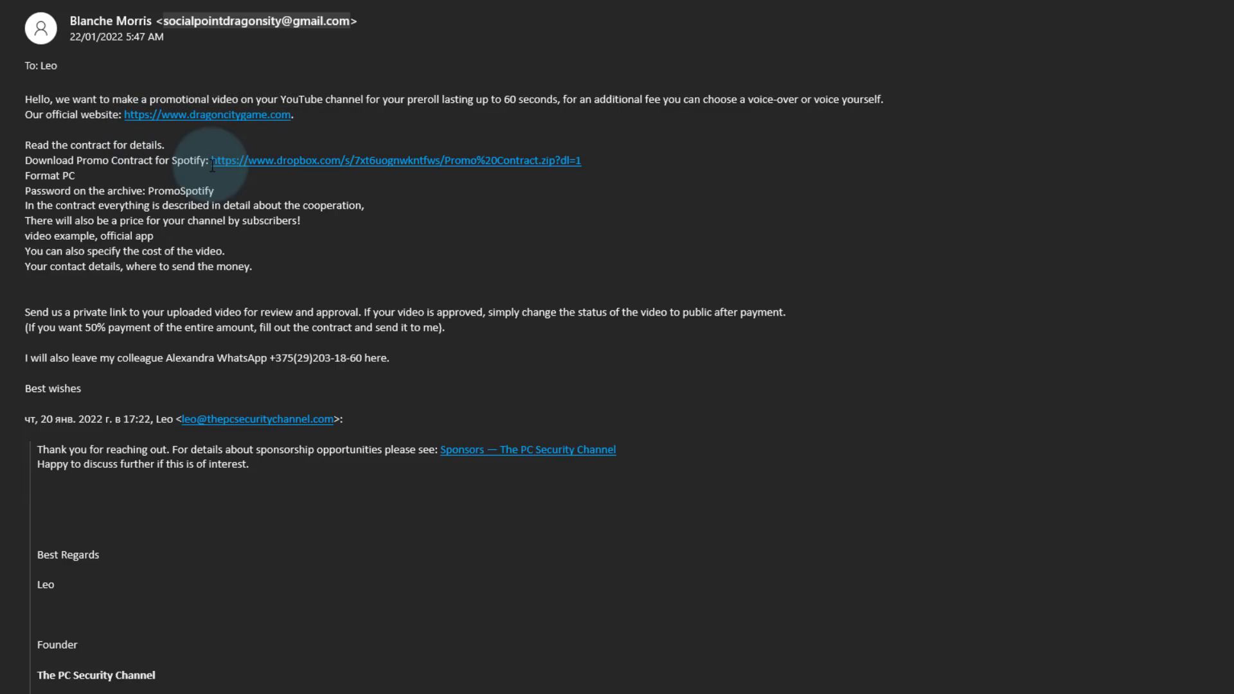
mouse_move(234, 162)
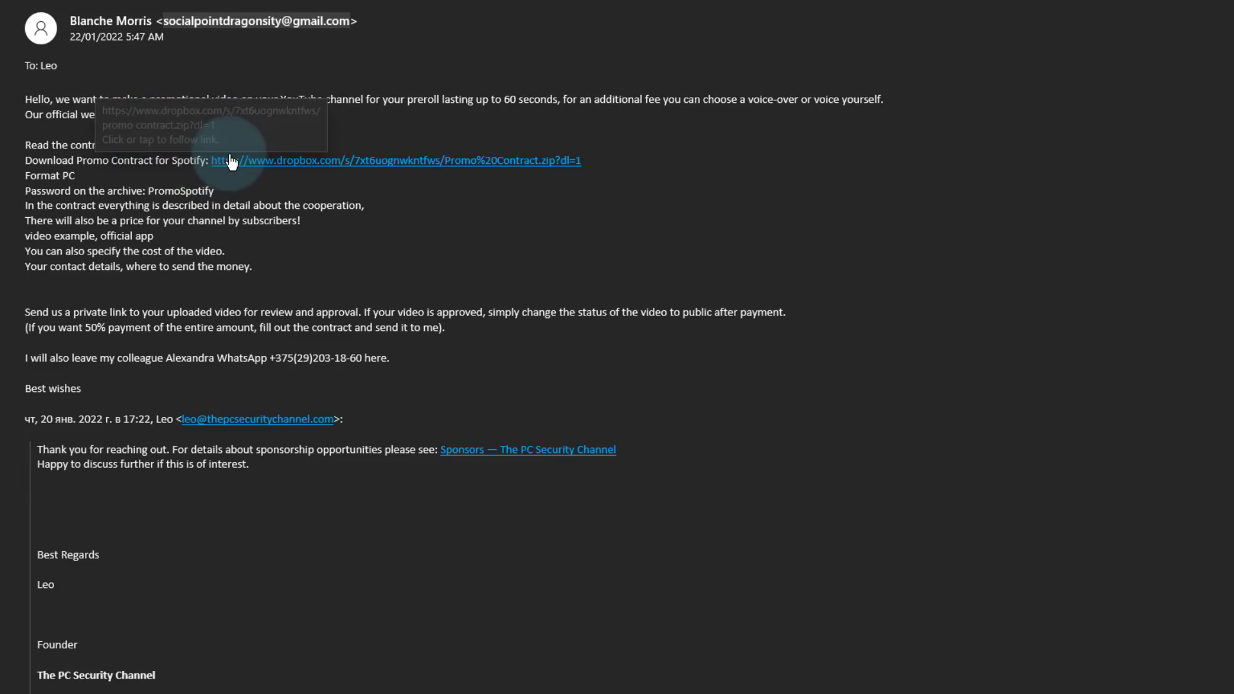
scroll("down", 3)
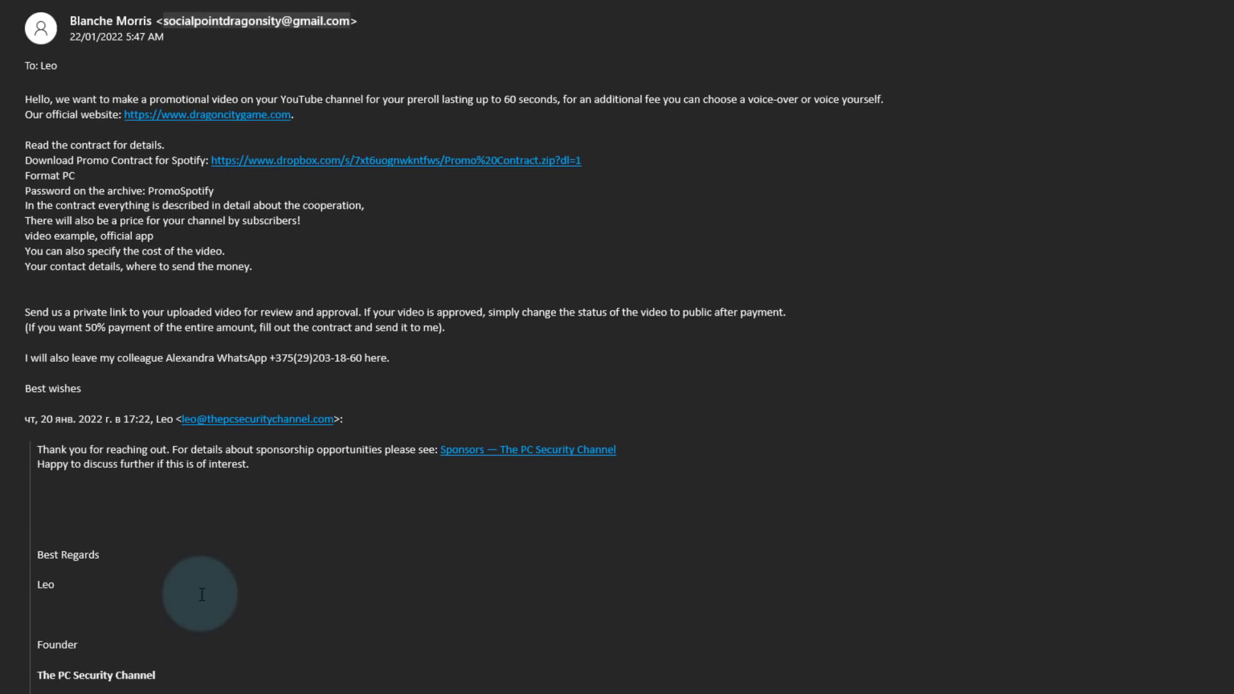
mouse_move(315, 181)
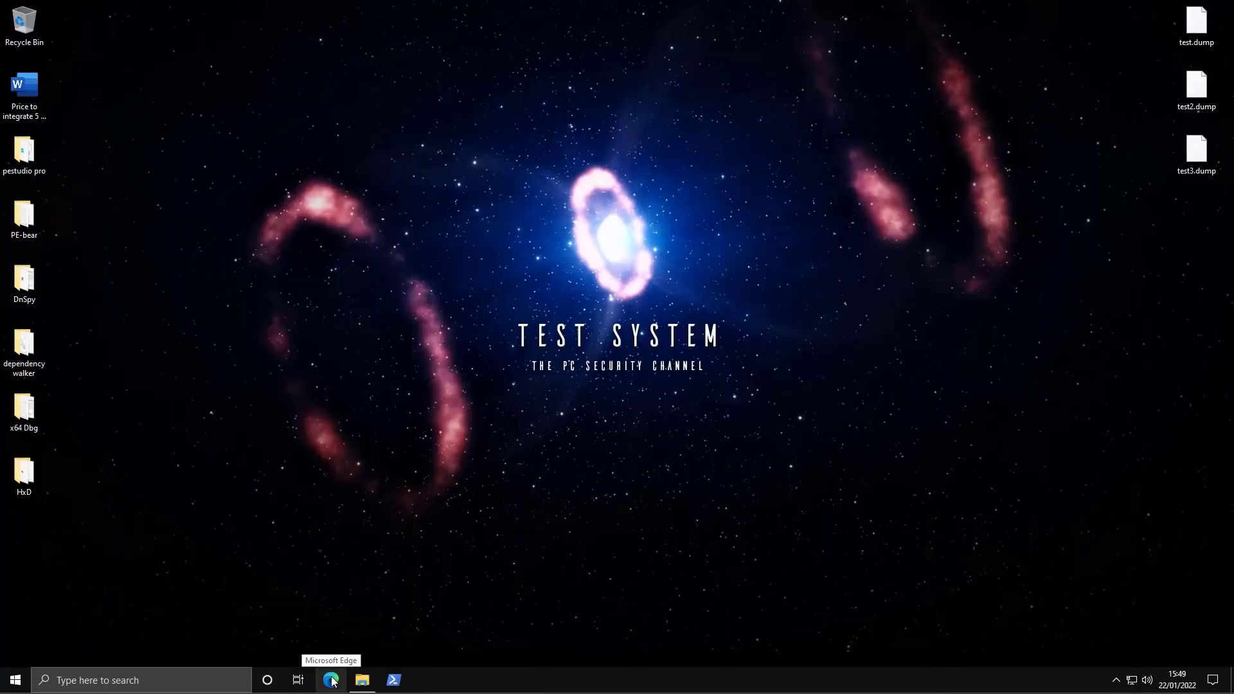
left_click(331, 680)
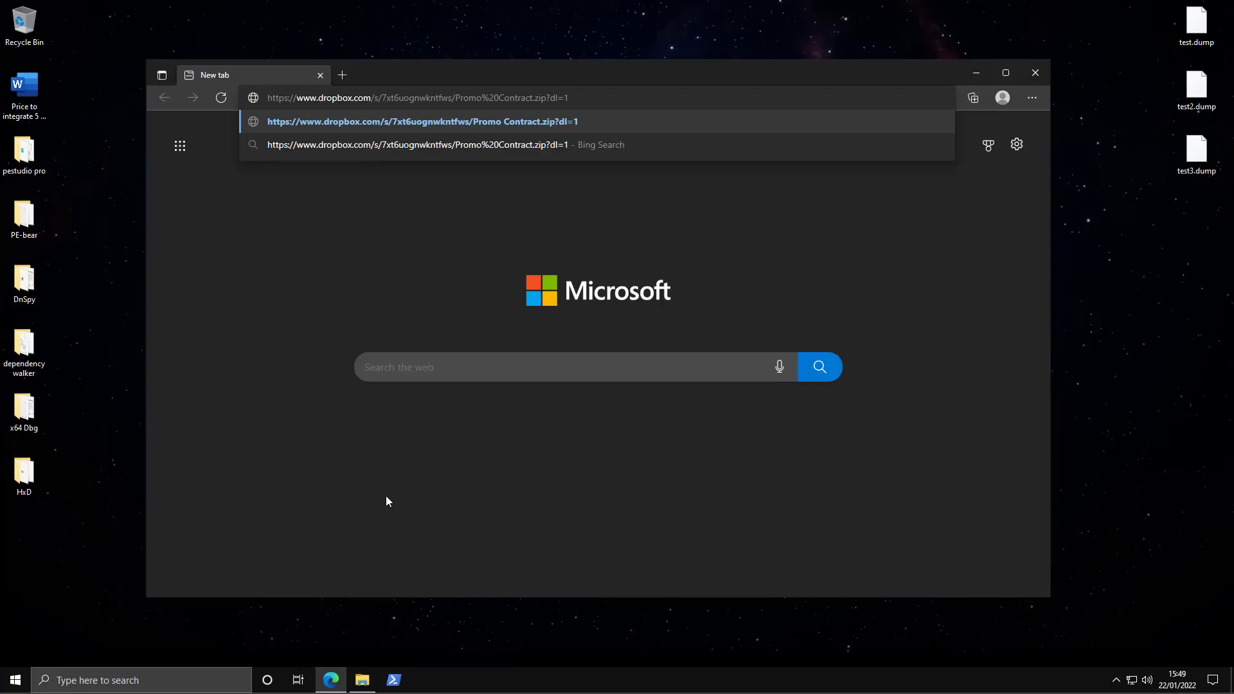
key("Enter")
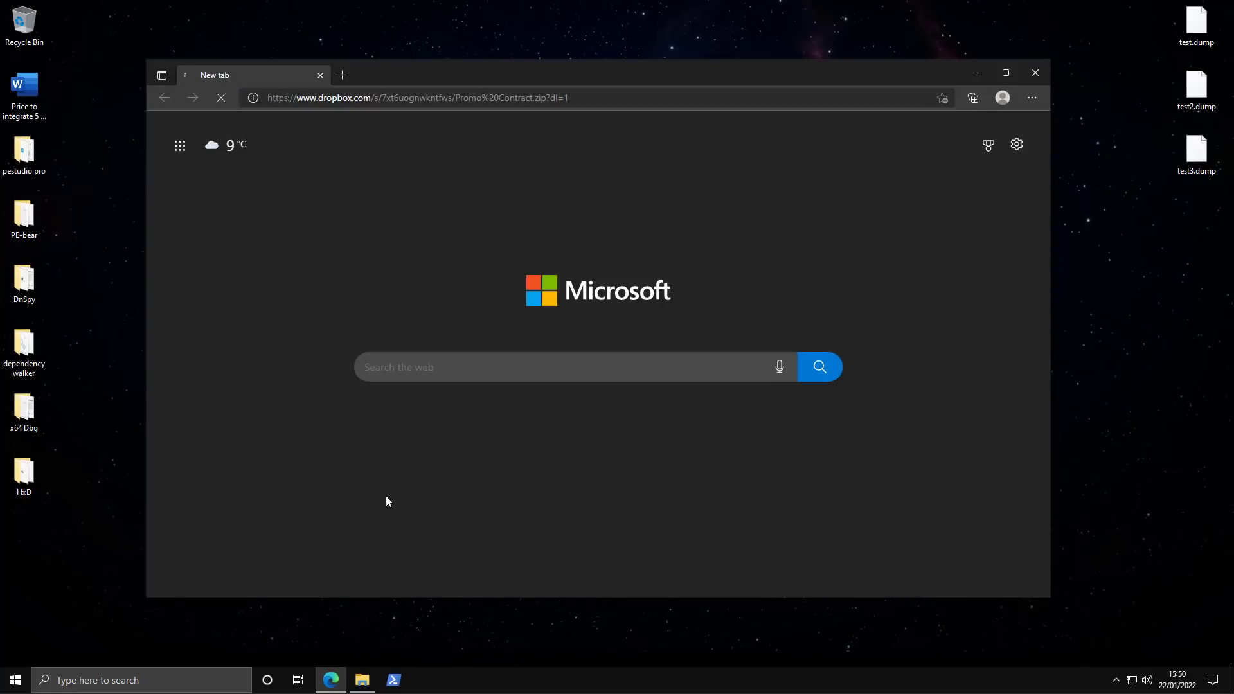
left_click(973, 97)
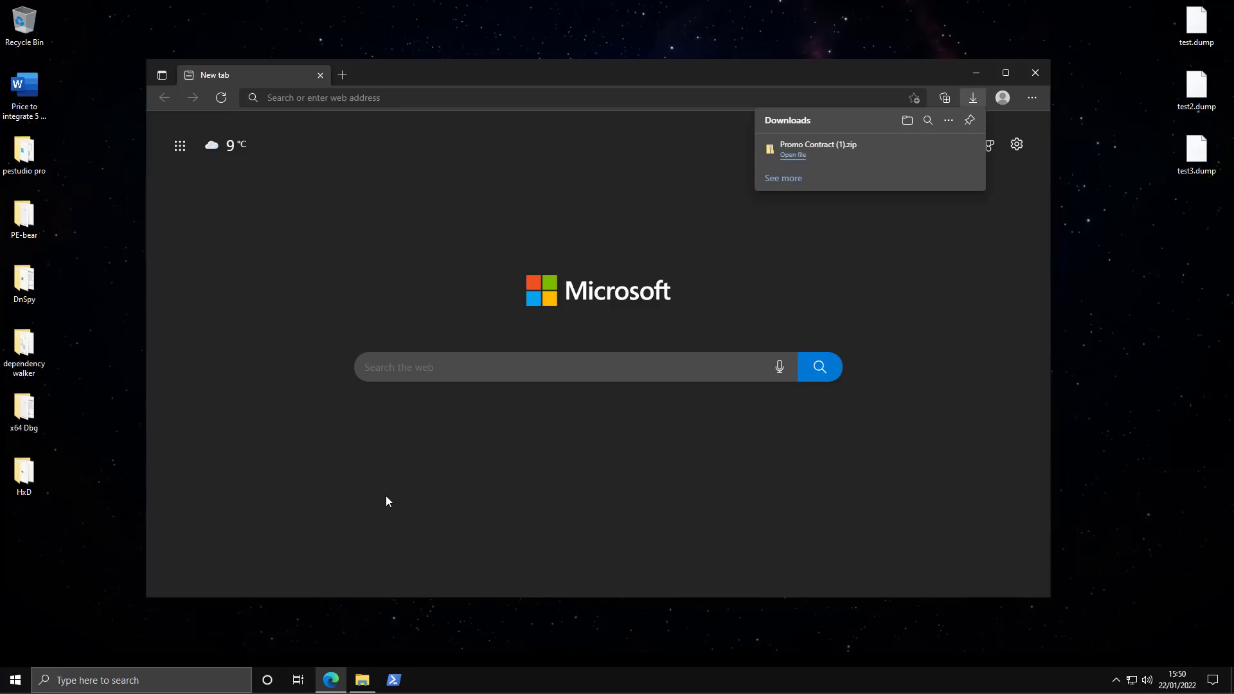
left_click(792, 154)
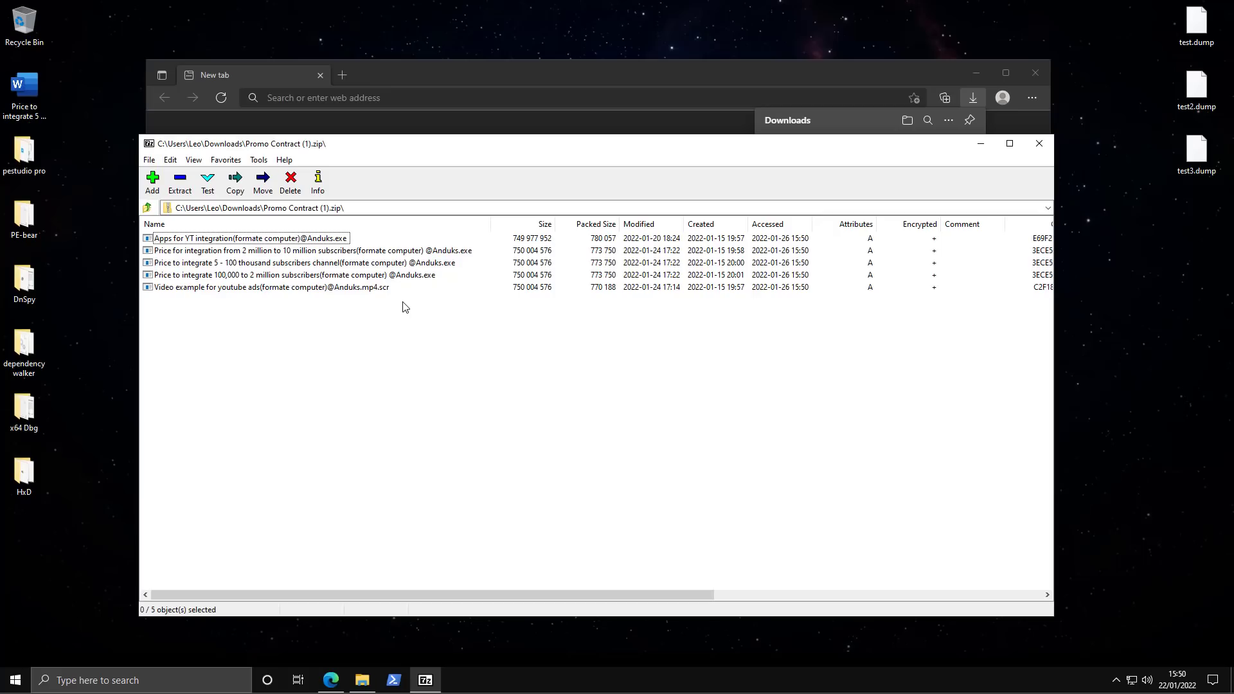
mouse_move(357, 262)
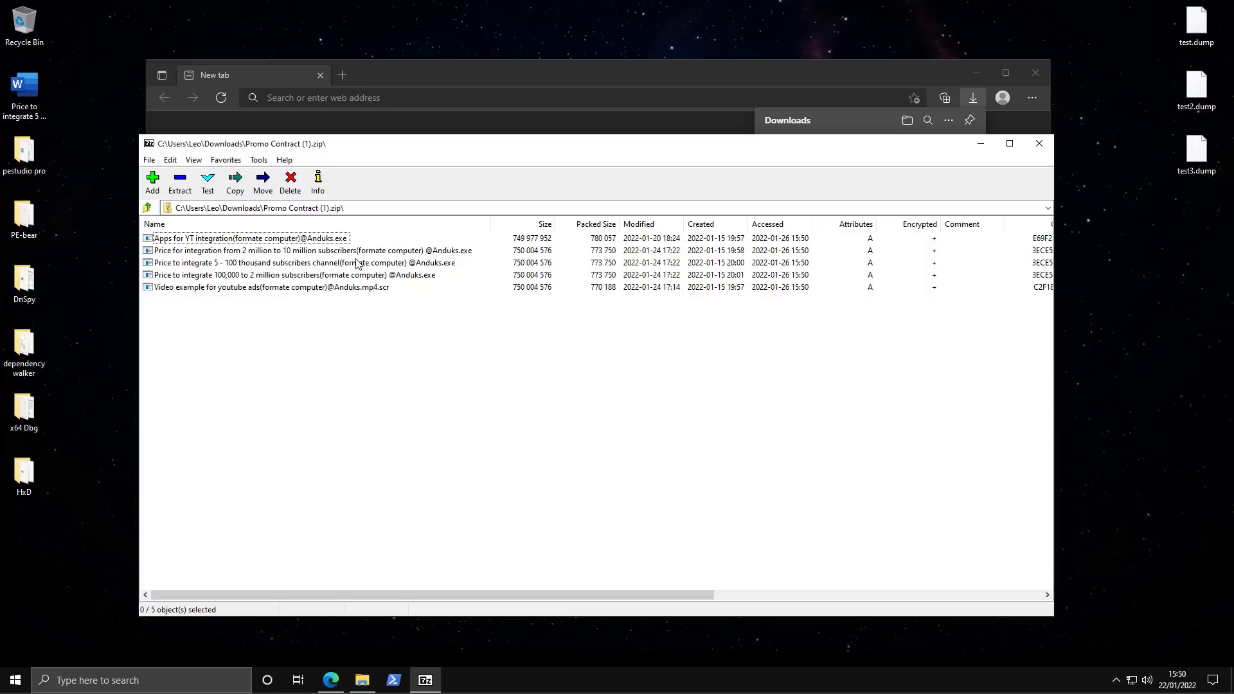
mouse_move(299, 283)
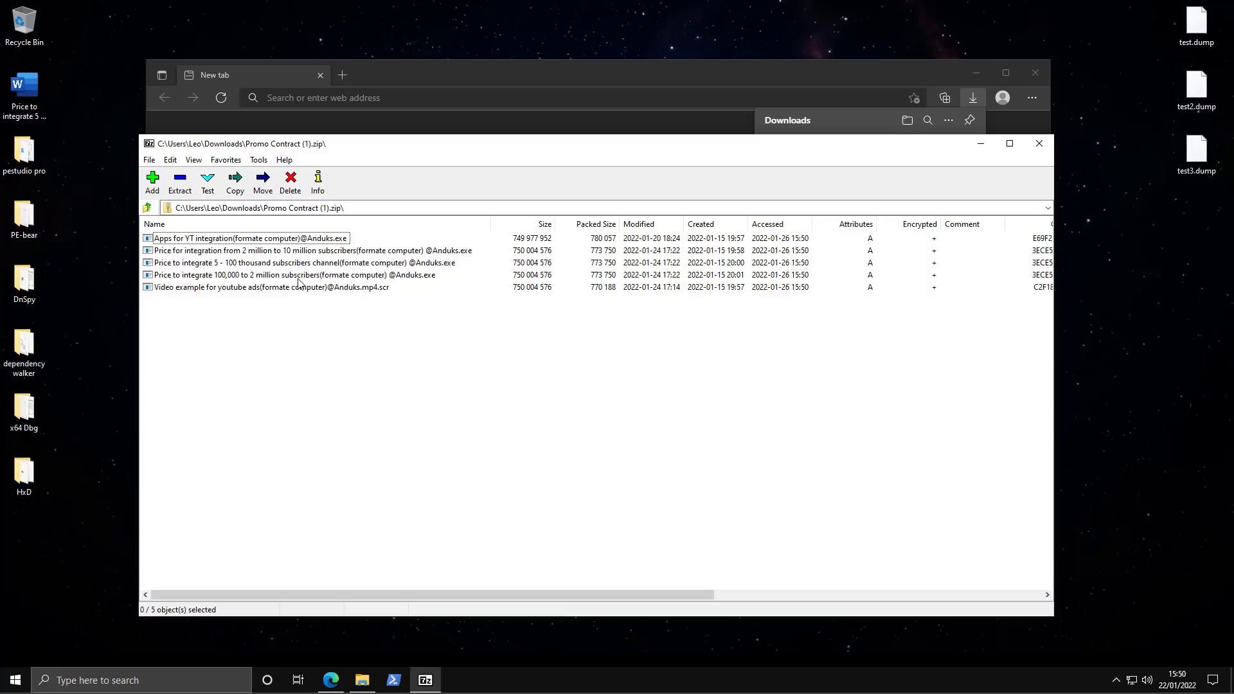
left_click(296, 275)
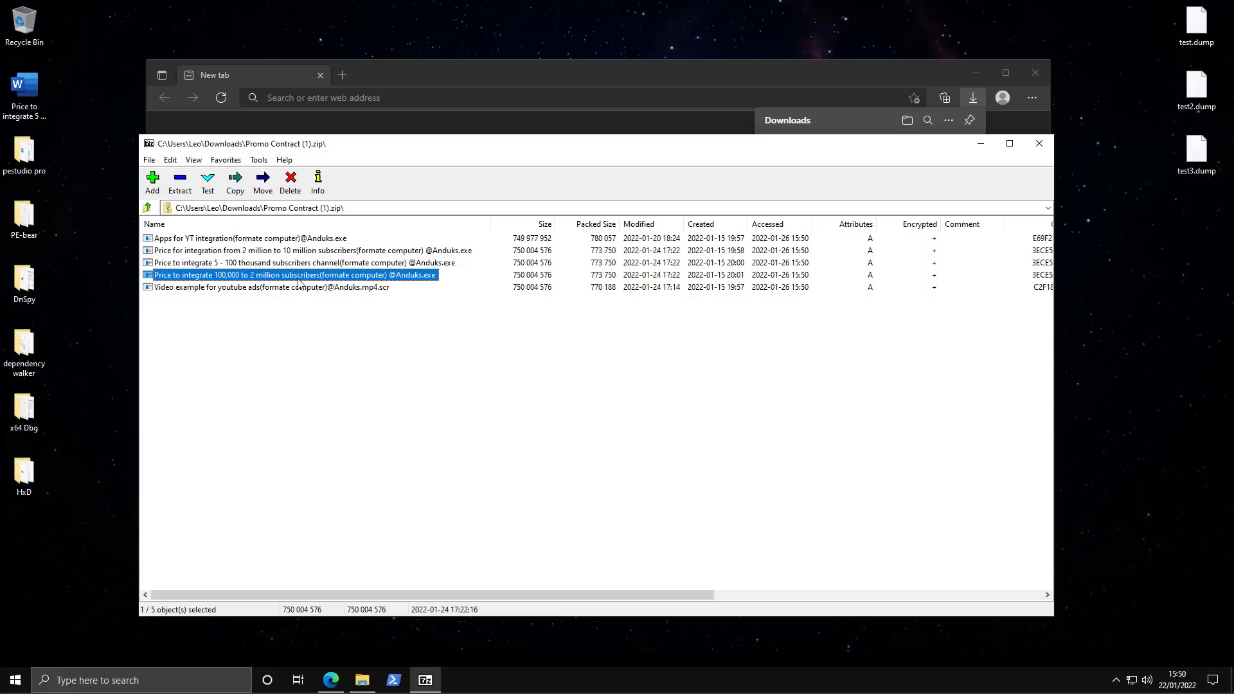
mouse_move(87, 97)
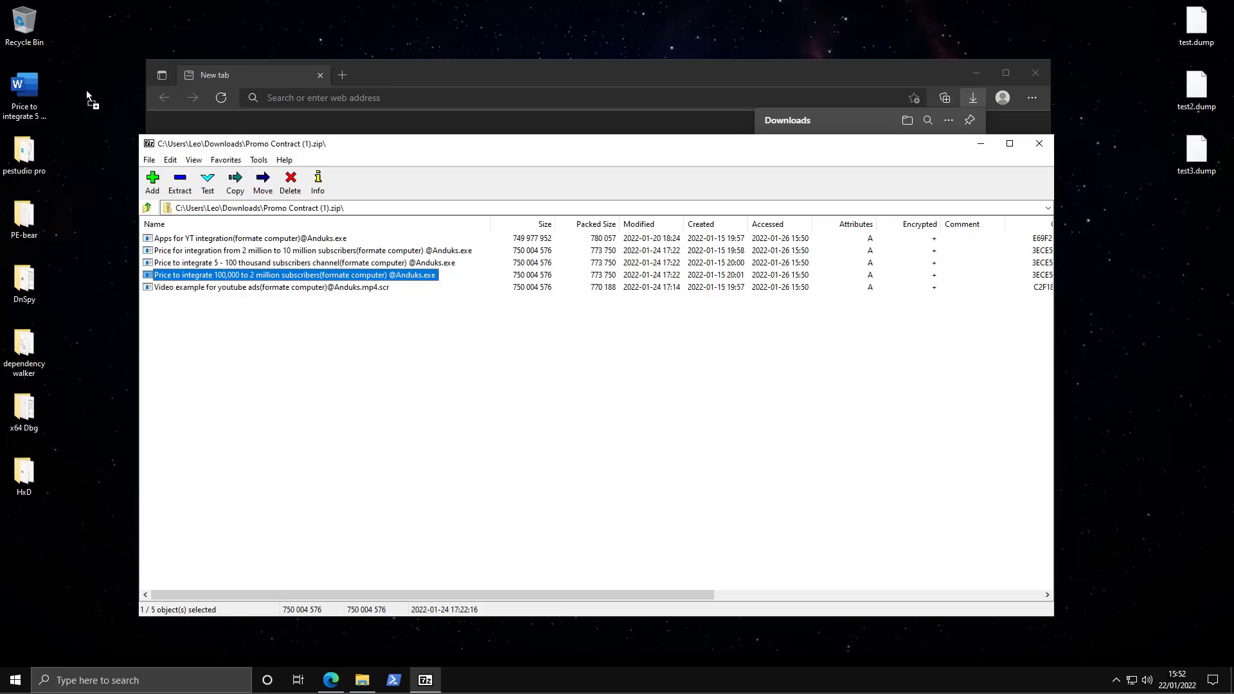
left_click(180, 182)
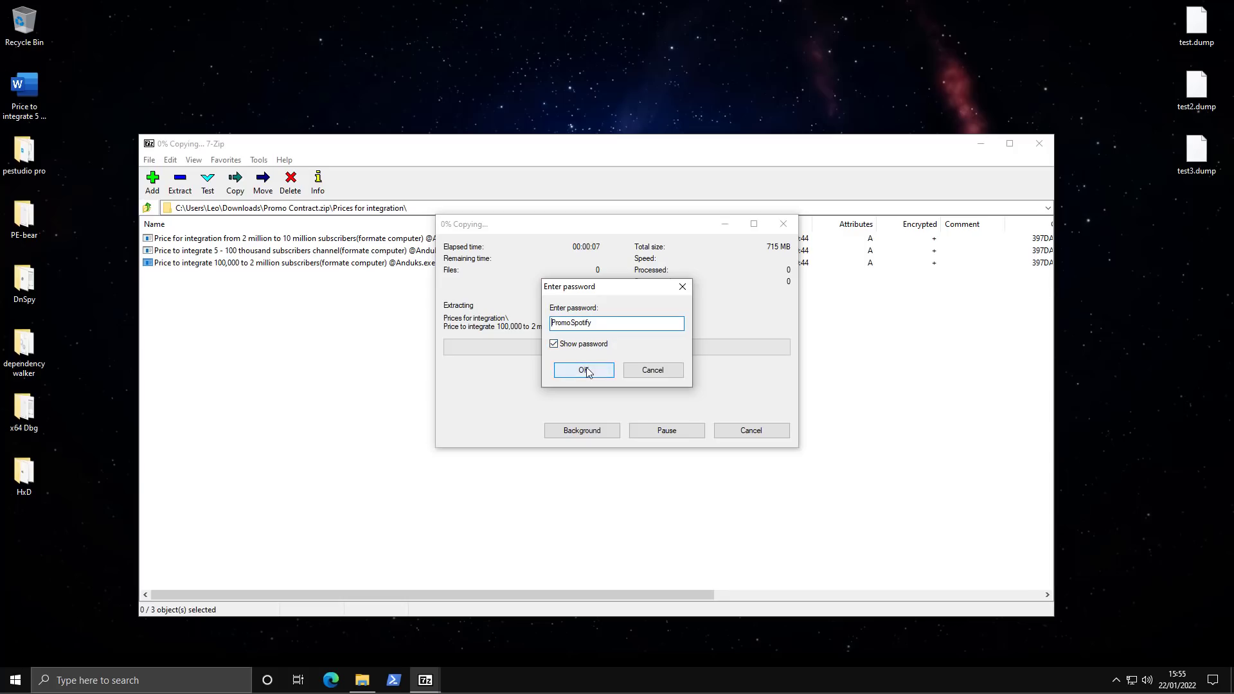
left_click(584, 370)
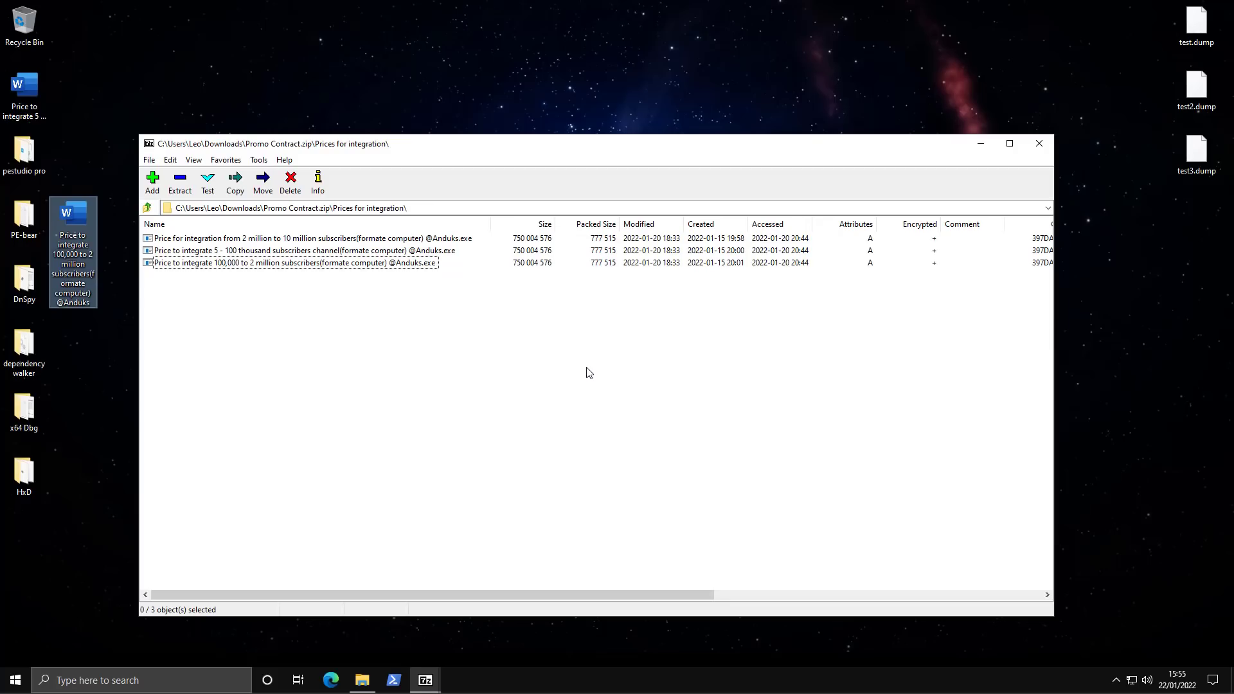
- Check the extracted .exe's Properties, which report a 715 MB size
right_click(72, 252)
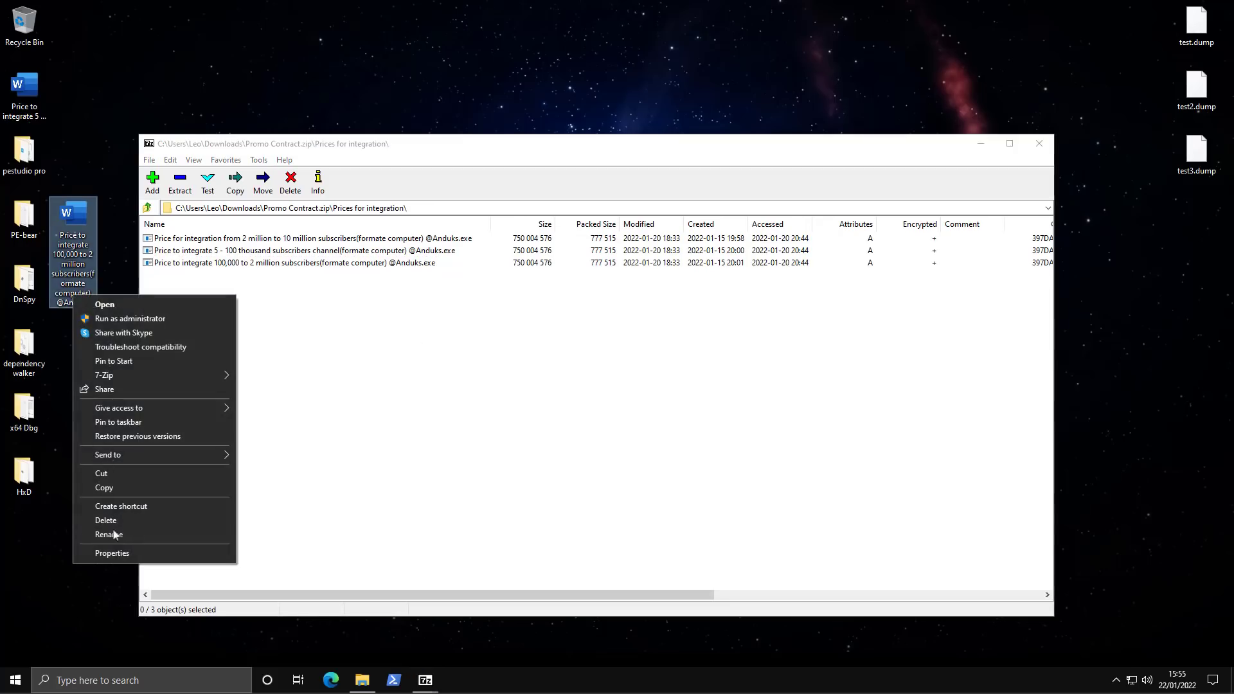
left_click(112, 553)
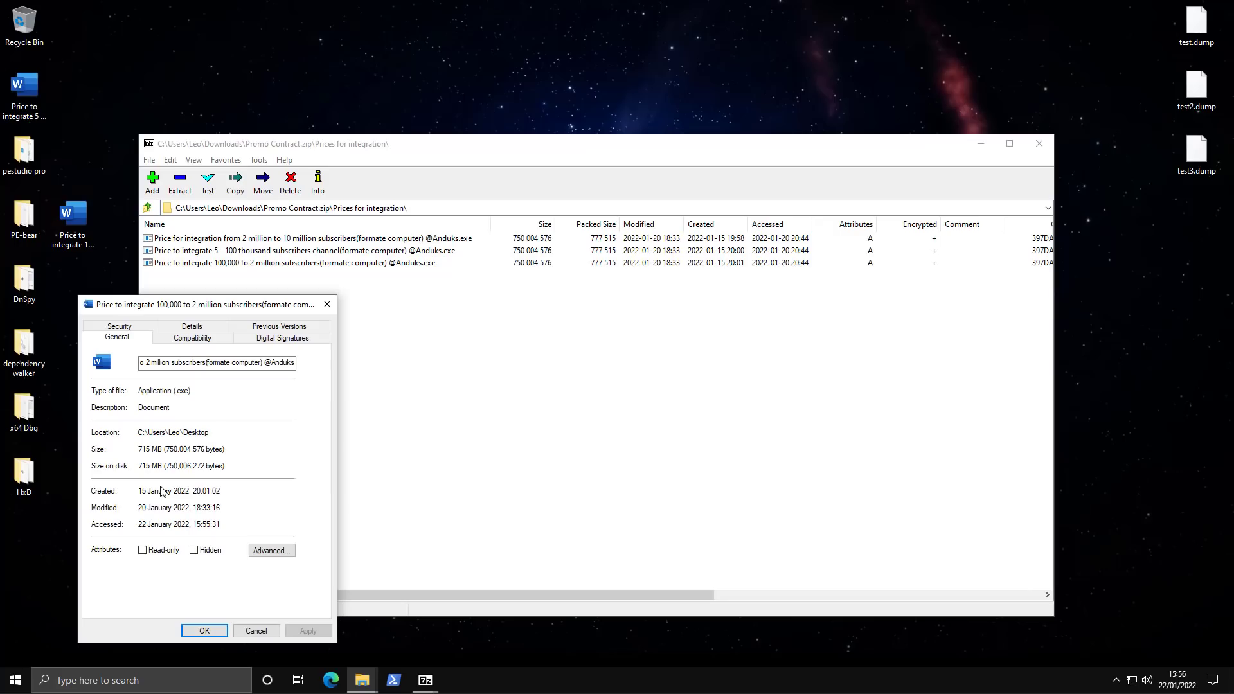
mouse_move(183, 525)
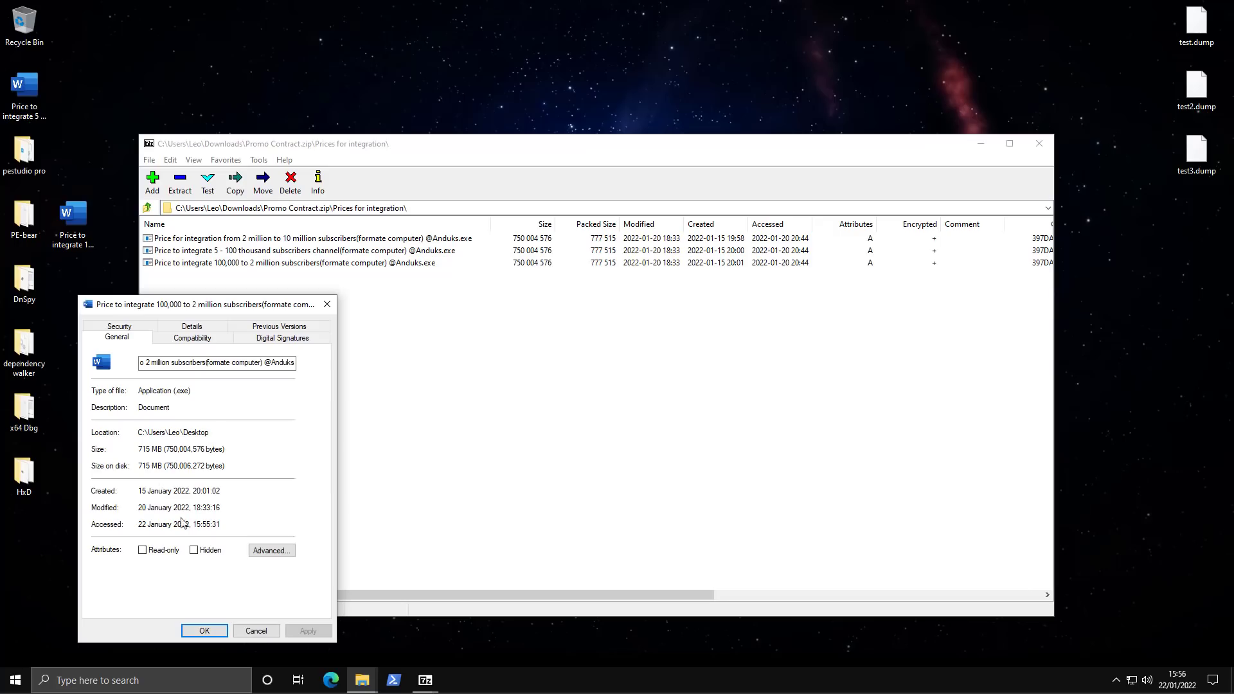
left_click(332, 680)
type("vi")
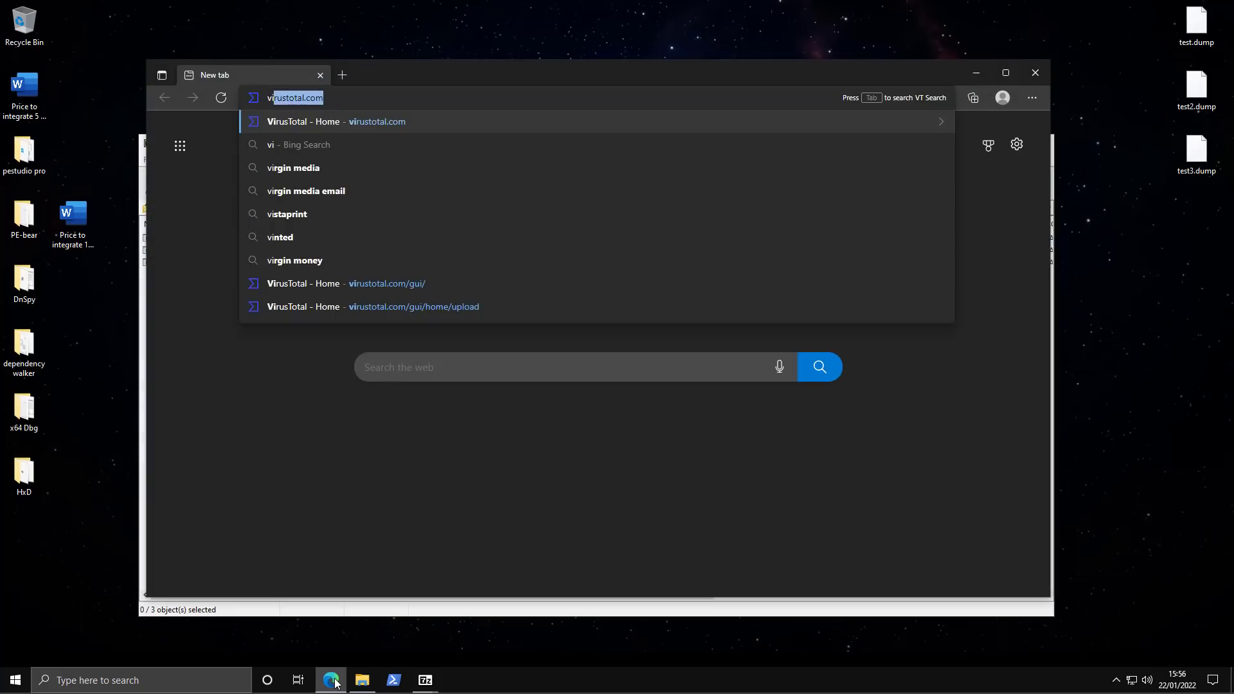
- Attempt a VirusTotal upload of the 715 MB executable, rejected for the 650 MB limit
left_click(414, 306)
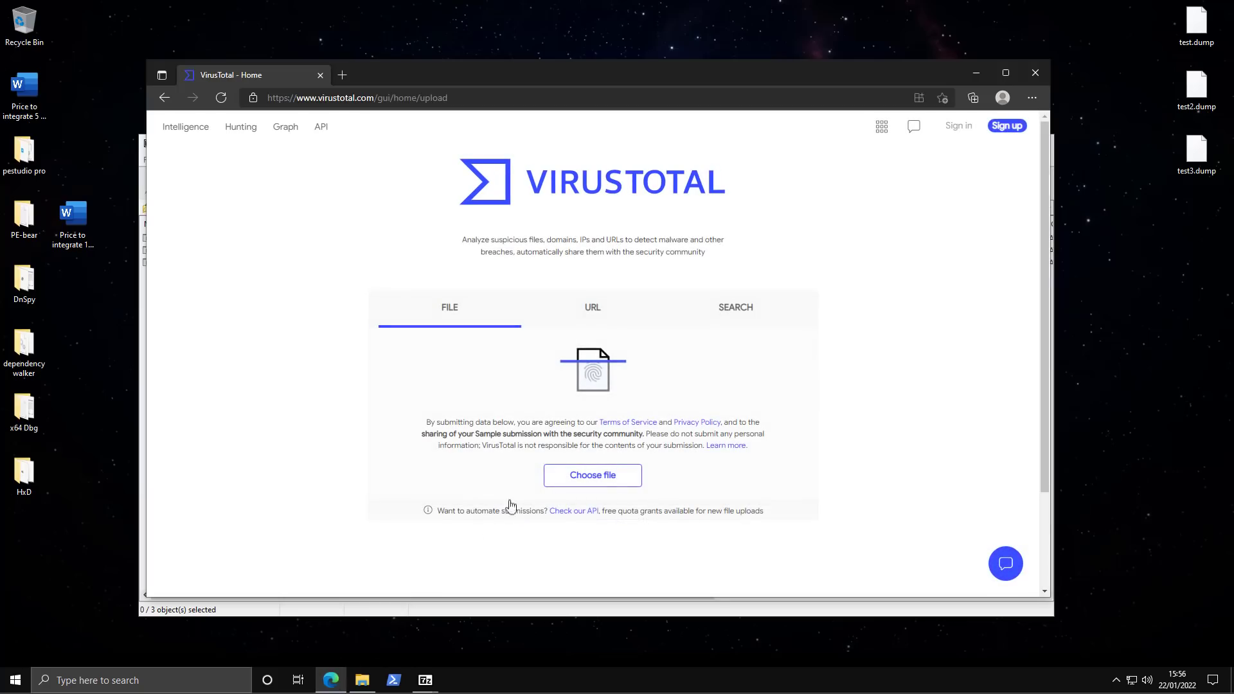
left_click(735, 307)
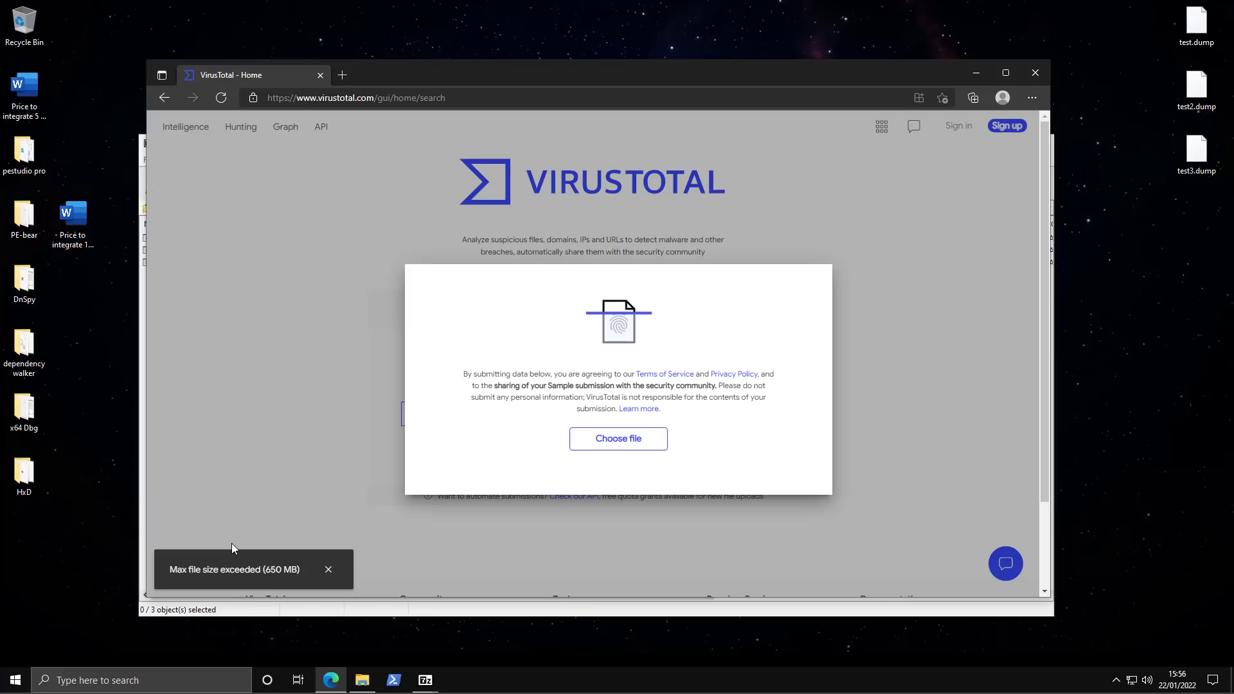
mouse_move(928, 97)
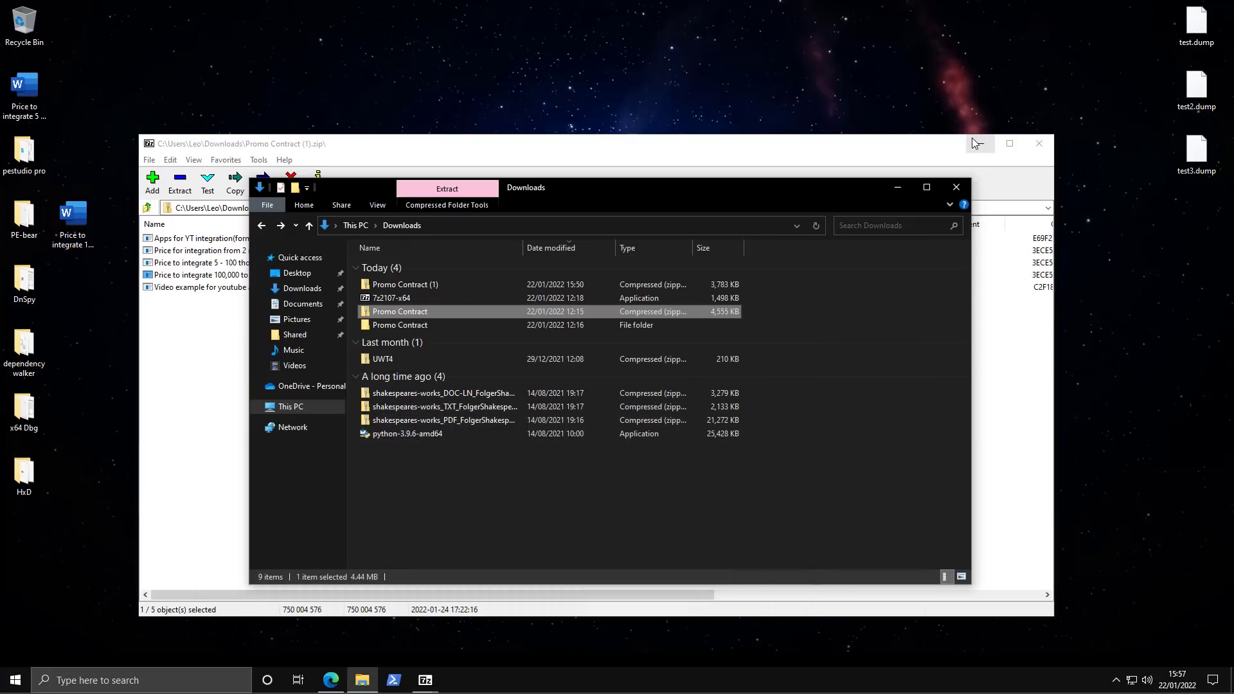
- Launch pestudio from the pestudio pro folder
left_click(1039, 143)
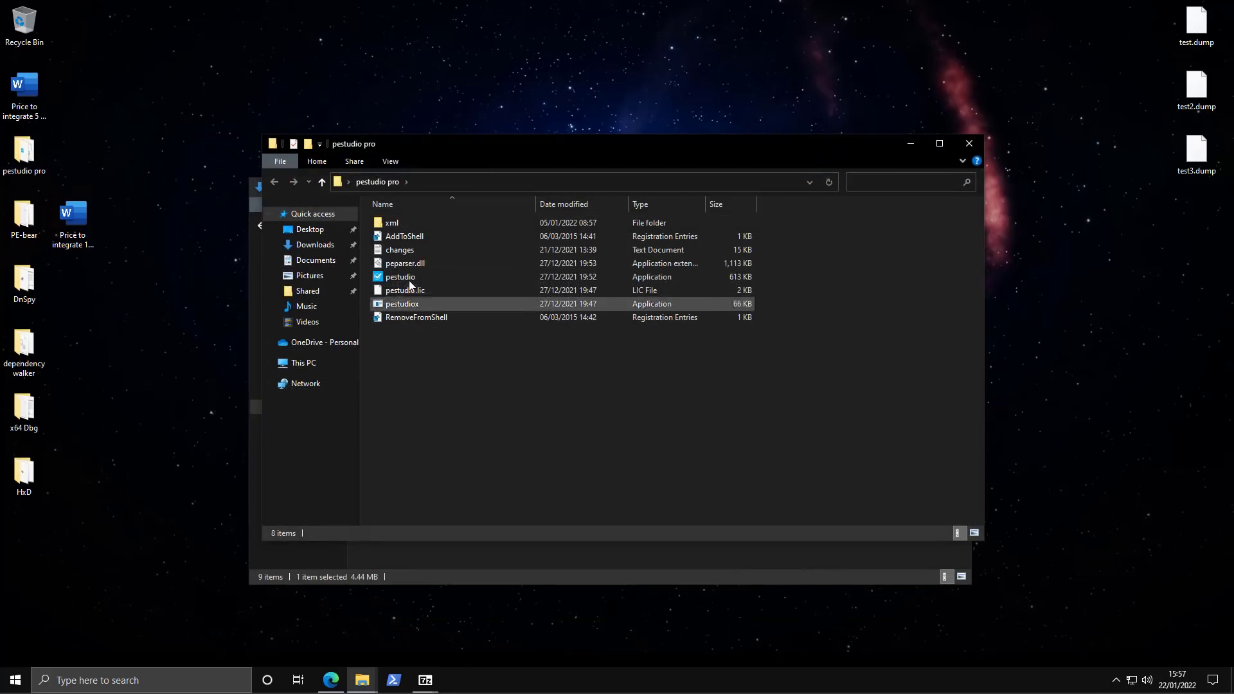
double_click(400, 277)
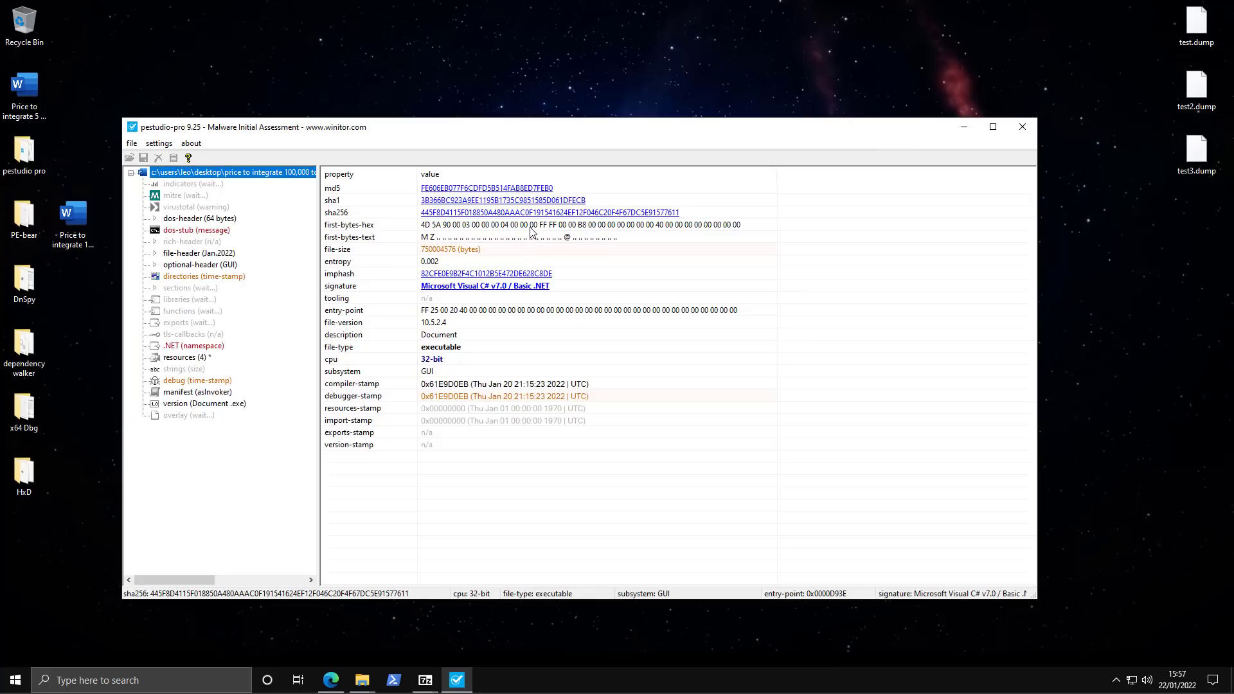
mouse_move(448, 288)
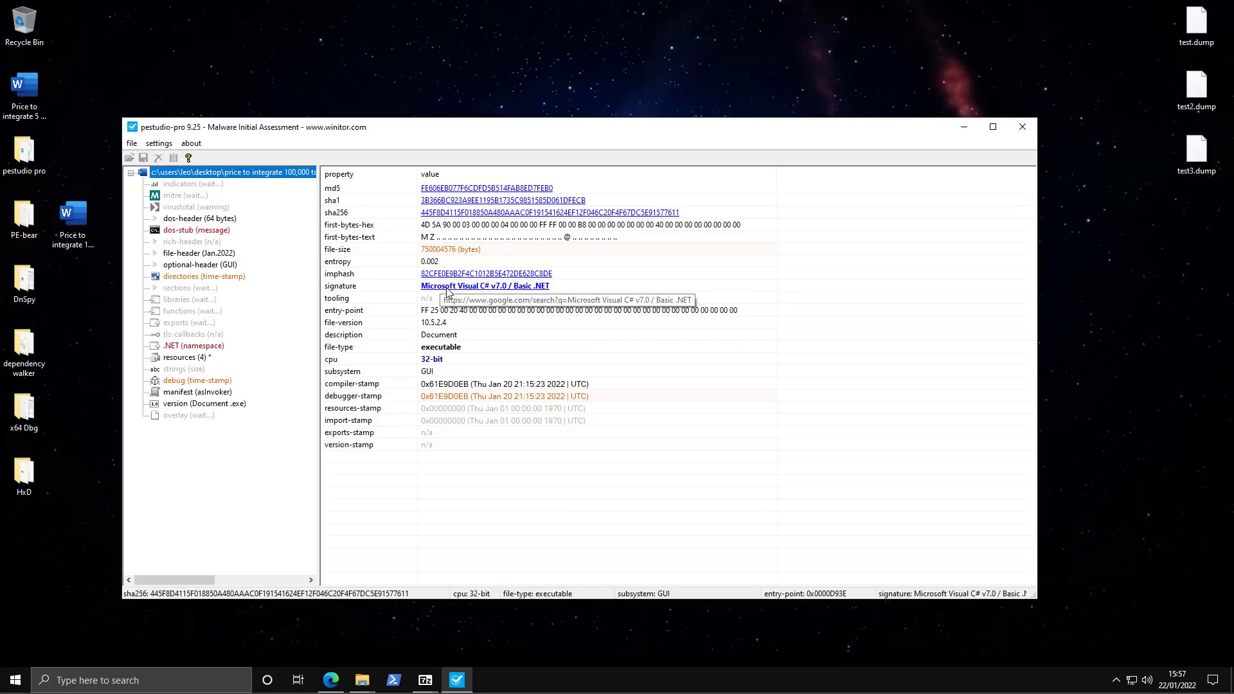
mouse_move(445, 326)
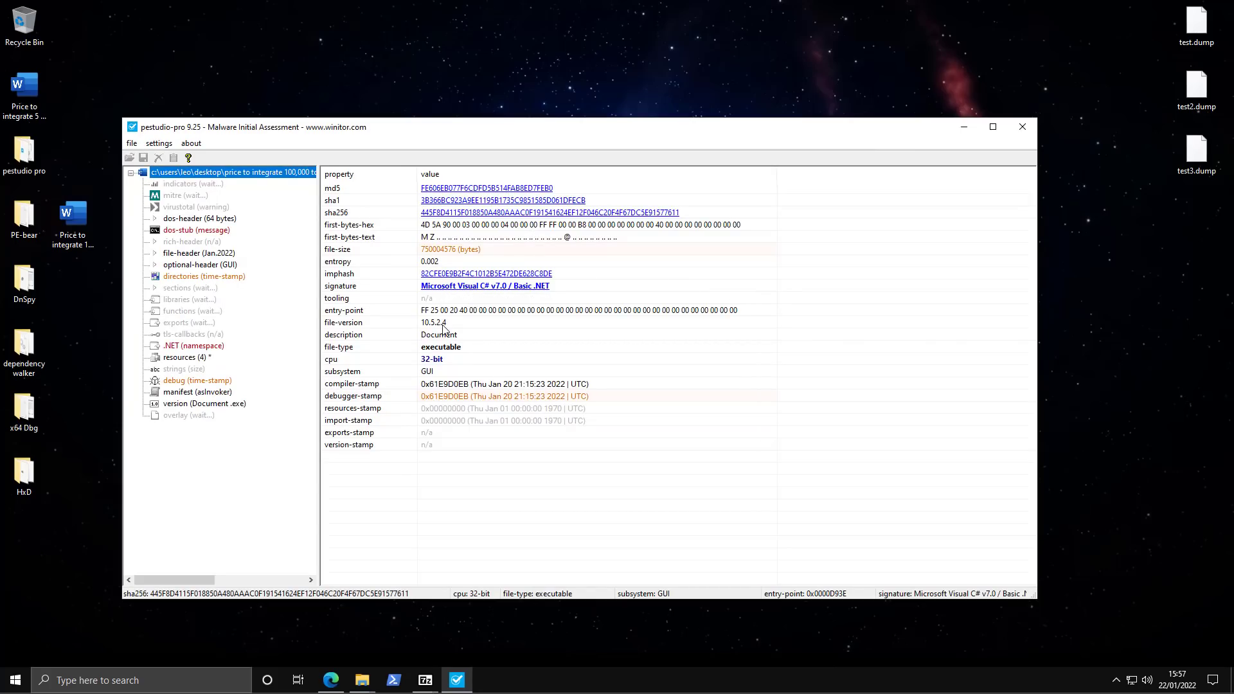
- Review indicators, DOS header, VirusTotal, MITRE and the 99.98% zero-byte overlay, then minimize pestudio
left_click(182, 182)
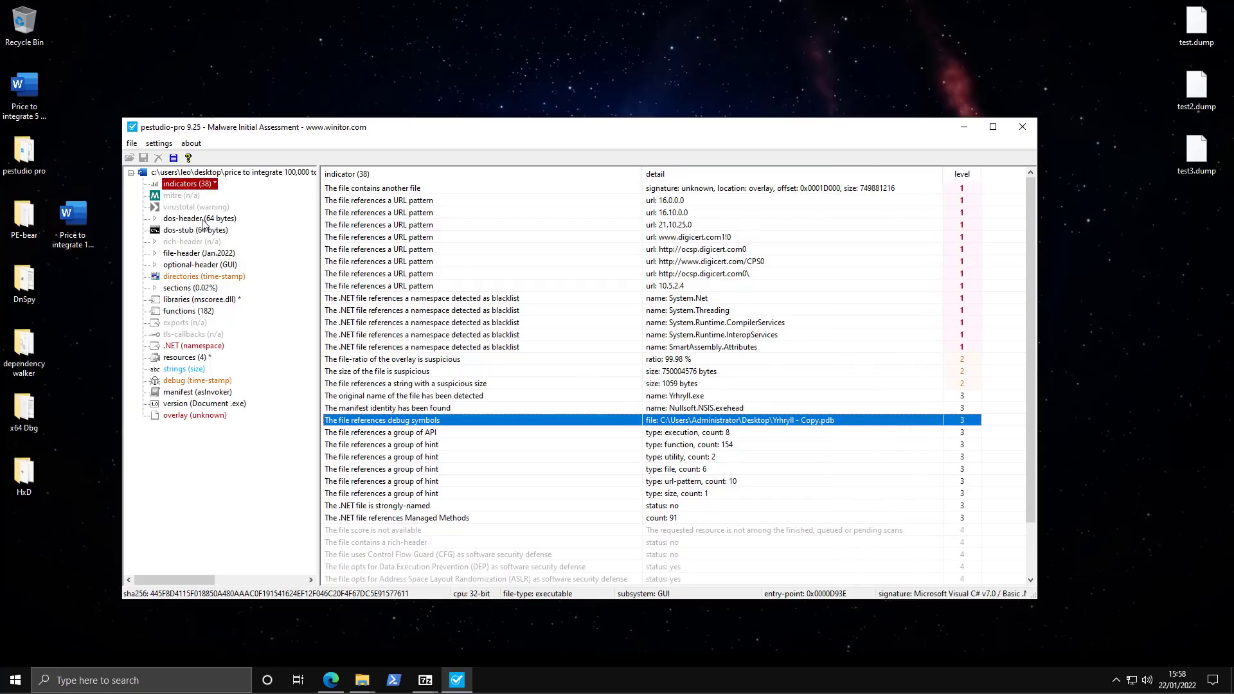
left_click(200, 218)
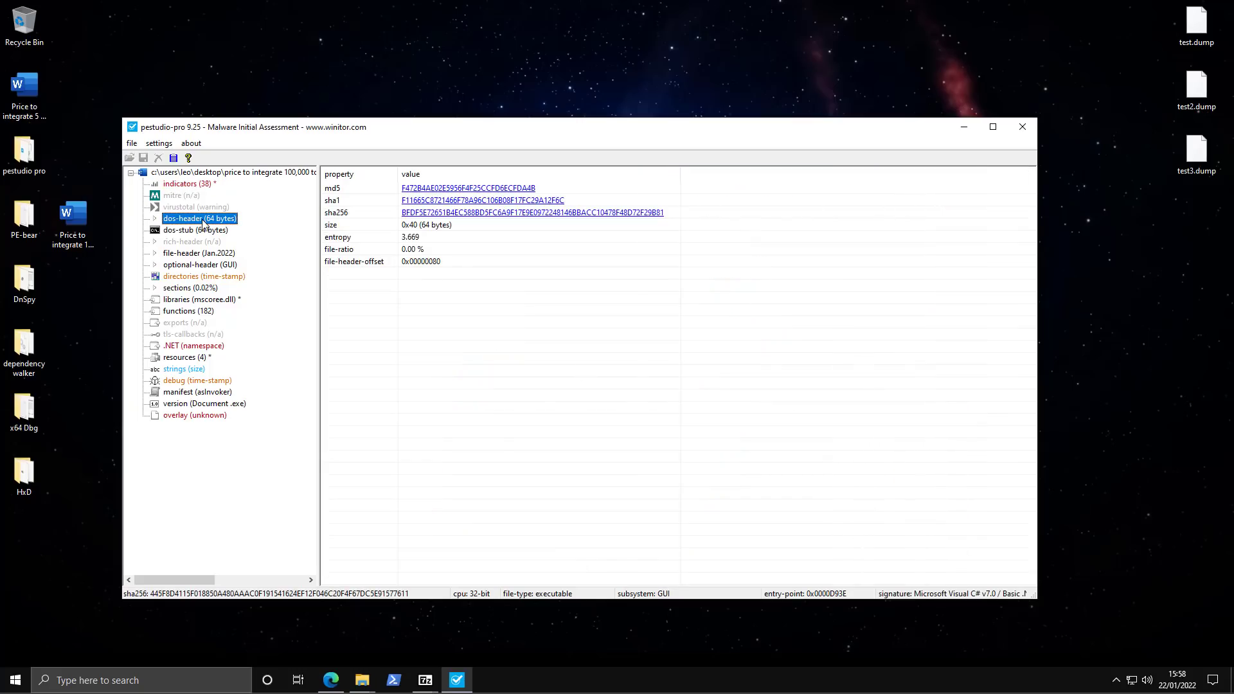
left_click(195, 206)
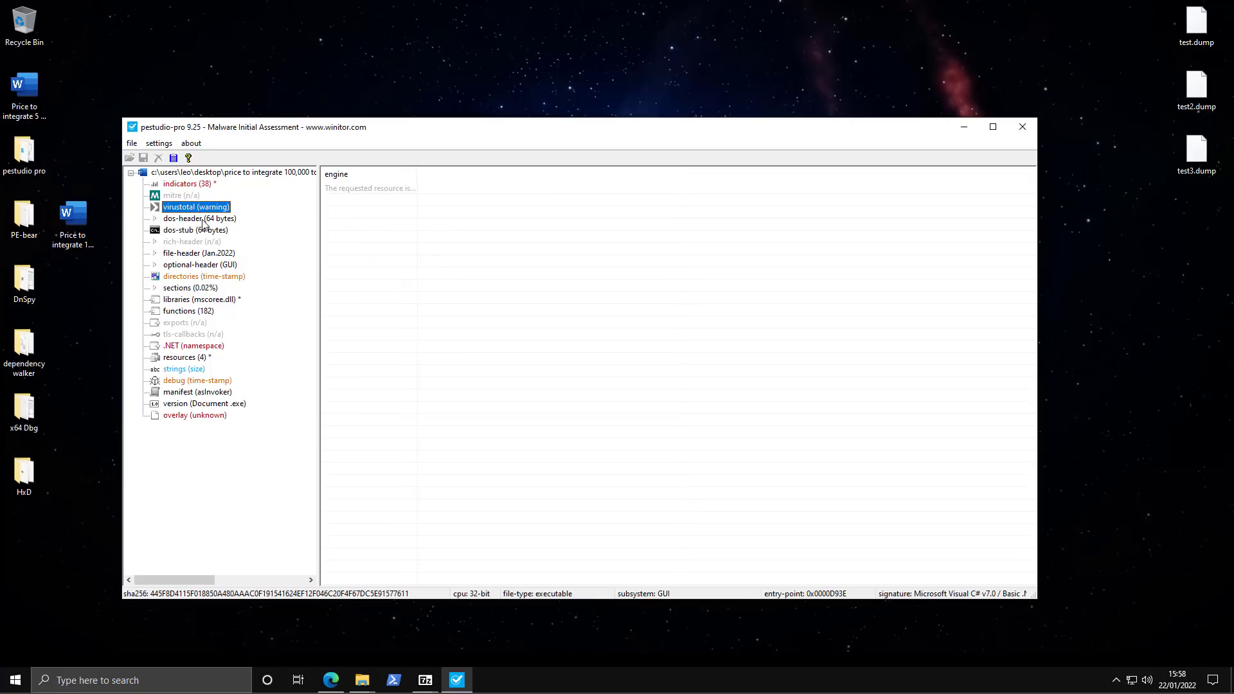
left_click(182, 195)
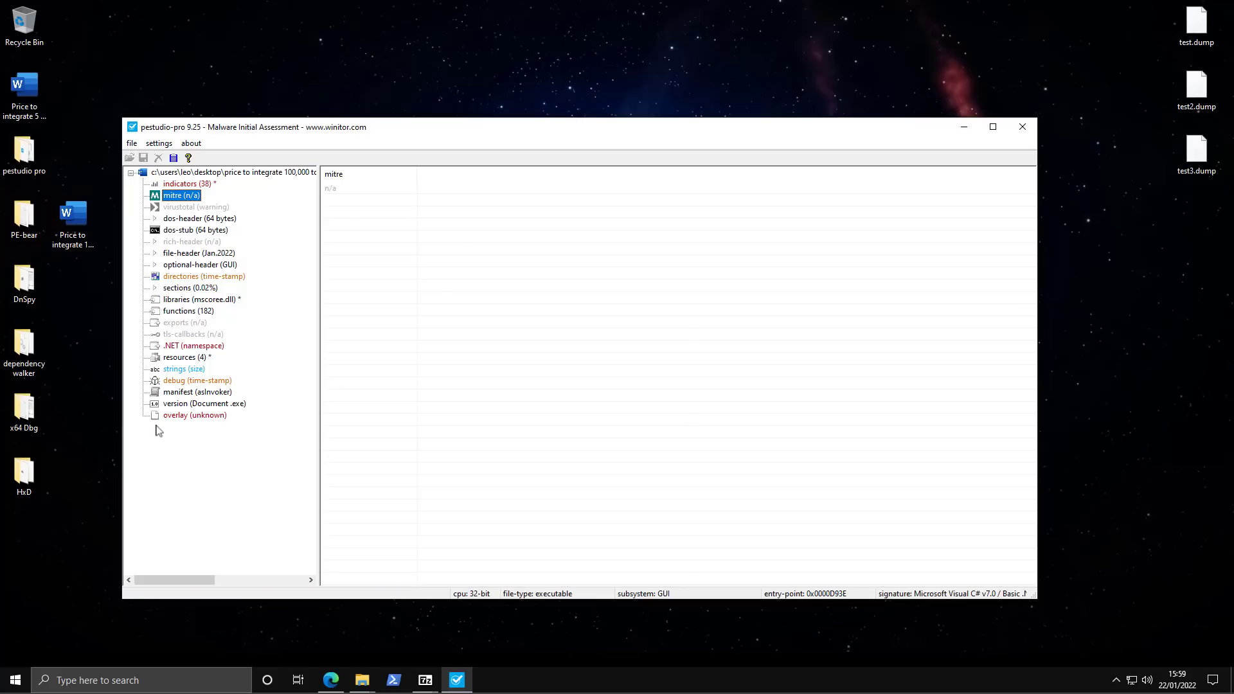
left_click(194, 415)
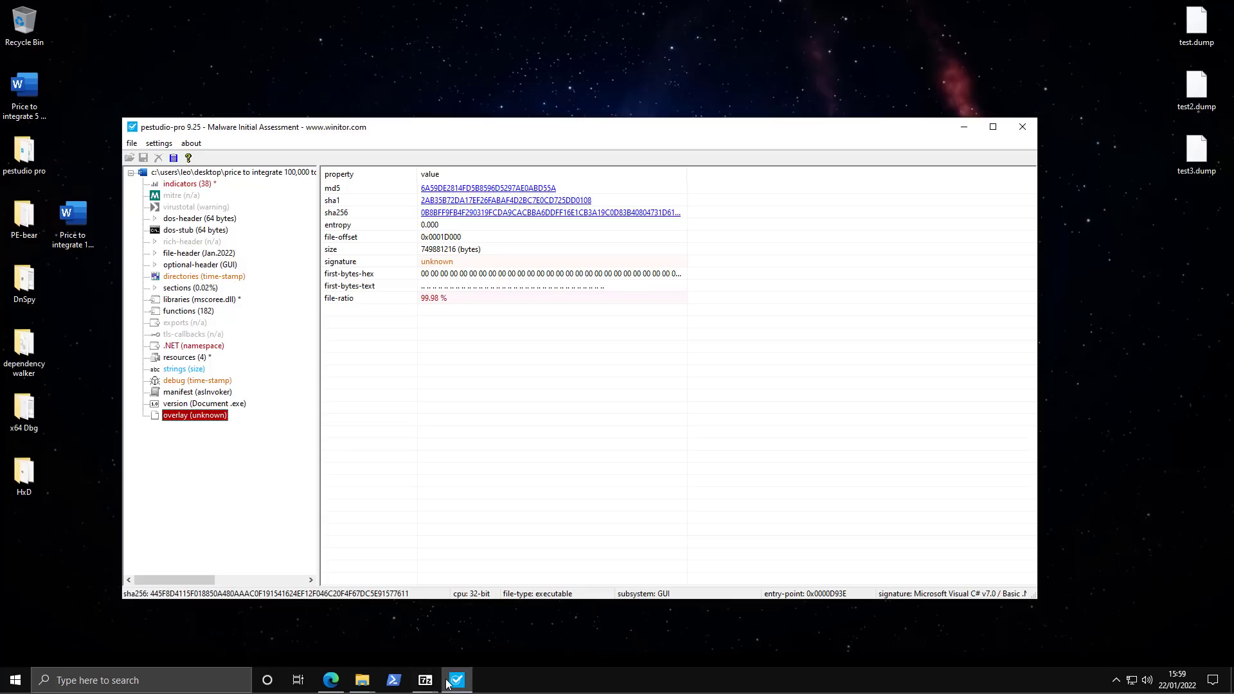
left_click(363, 681)
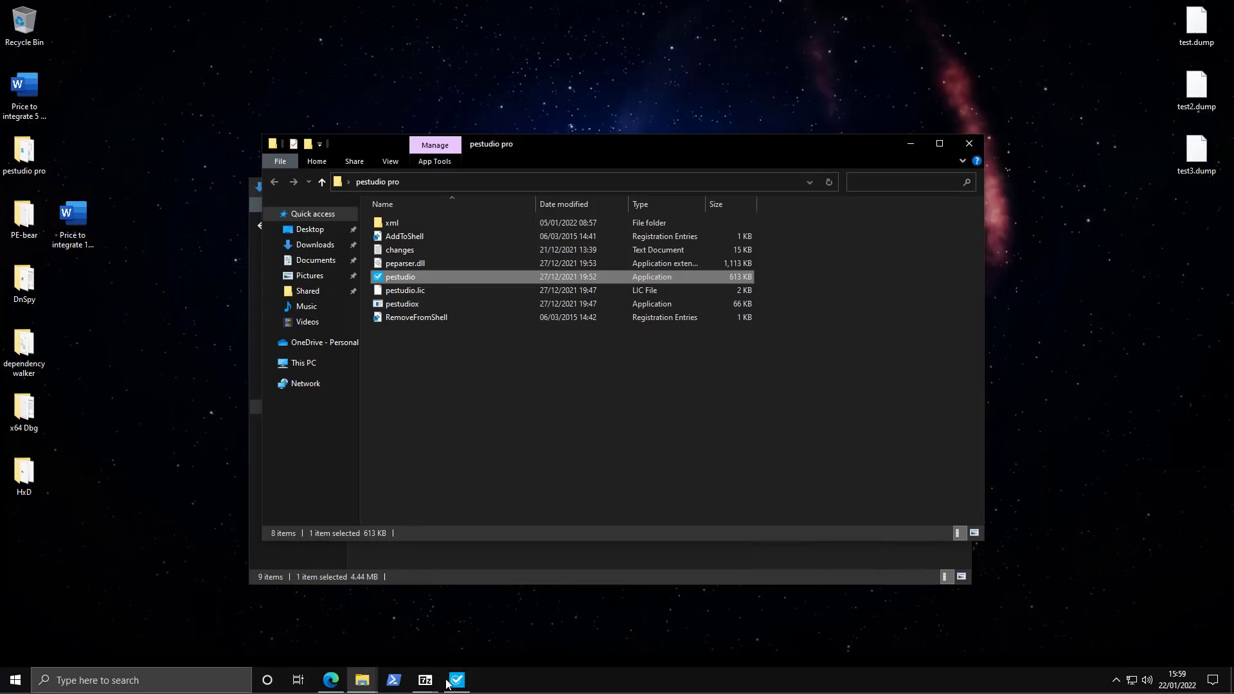
- Load the executable in HxD and mark offset 22D690 where the zero padding starts
left_click(23, 472)
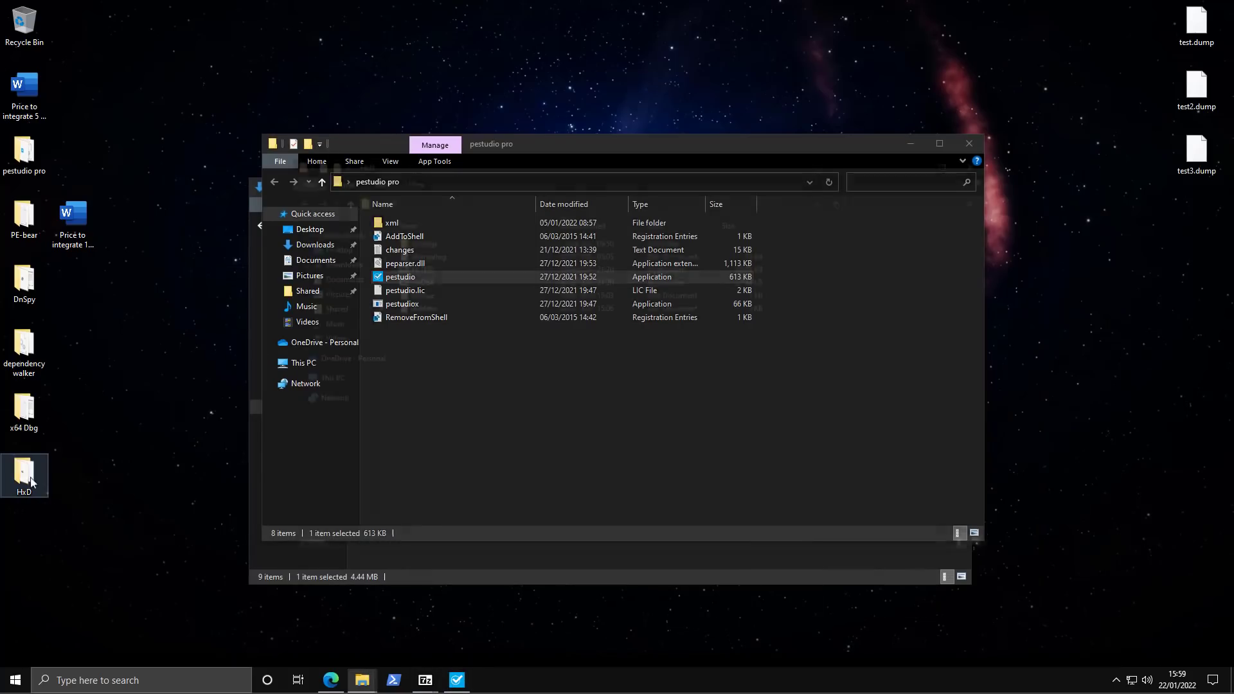
double_click(23, 471)
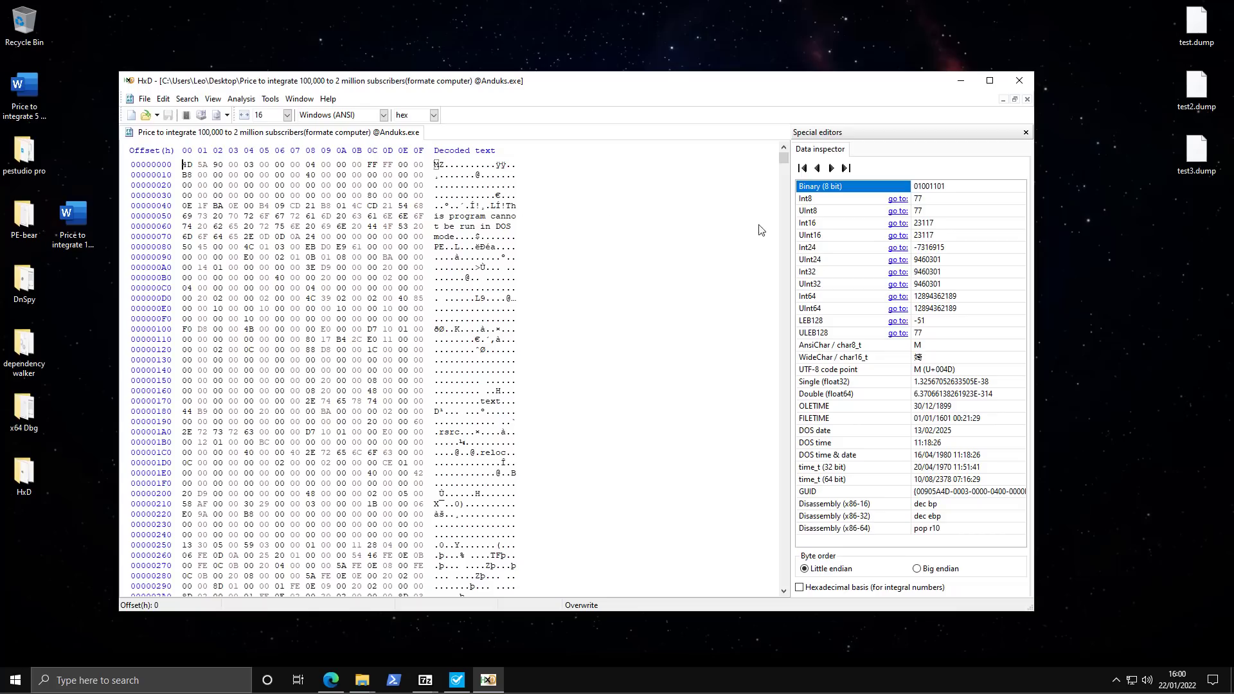
left_click_drag(783, 166, 783, 196)
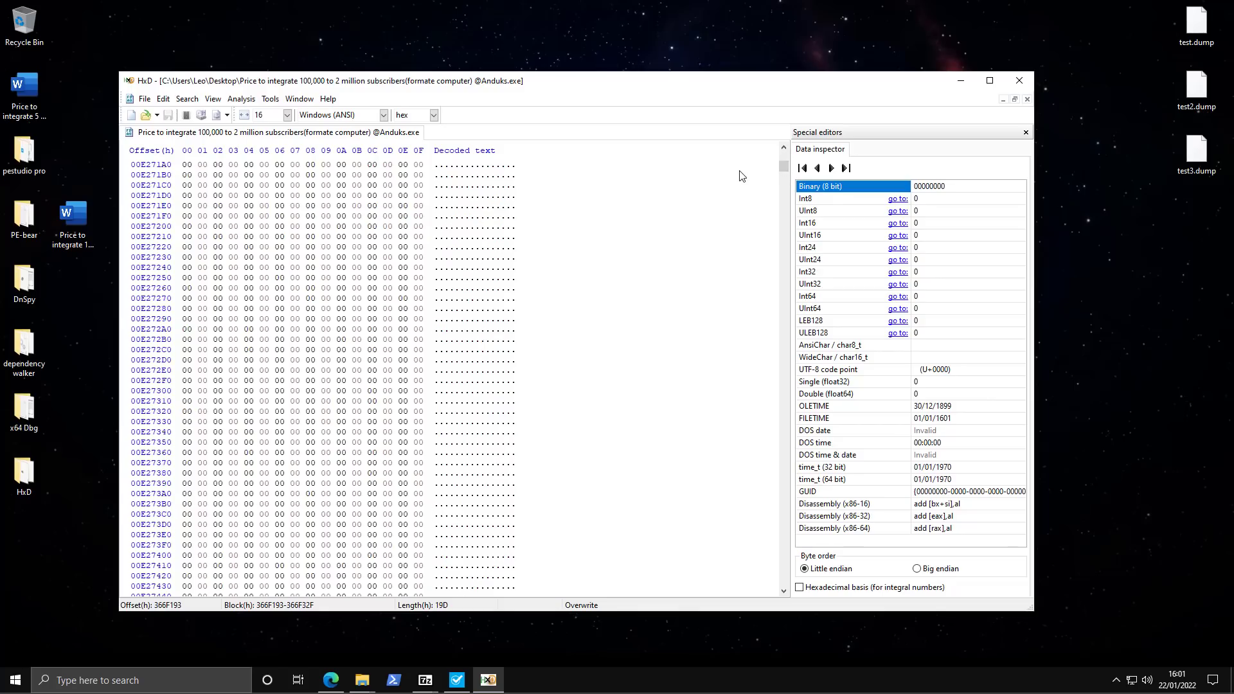
scroll("up", 3)
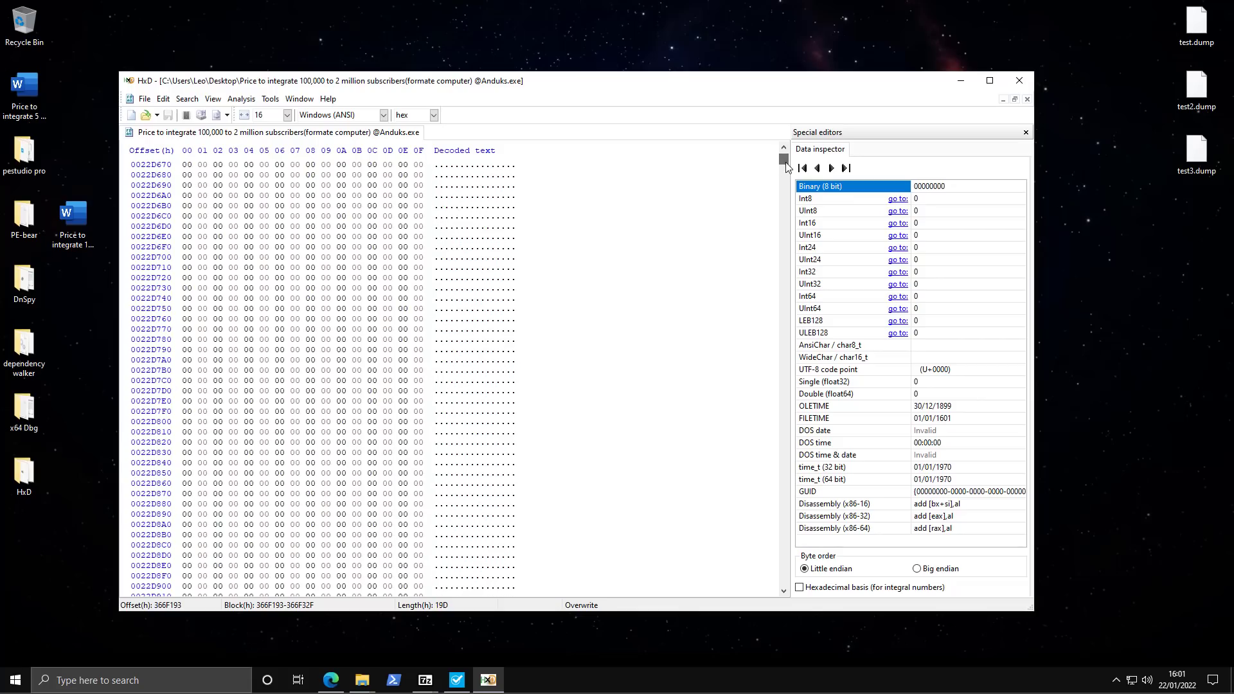
left_click(188, 185)
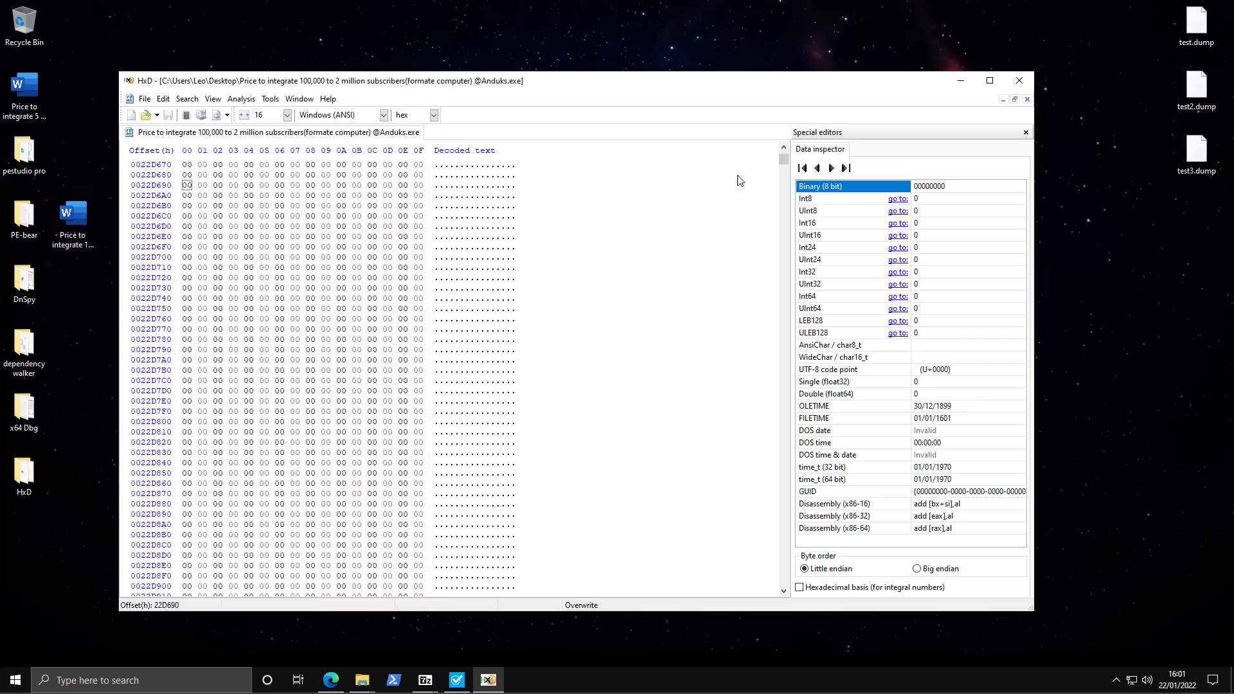
scroll("down", 3)
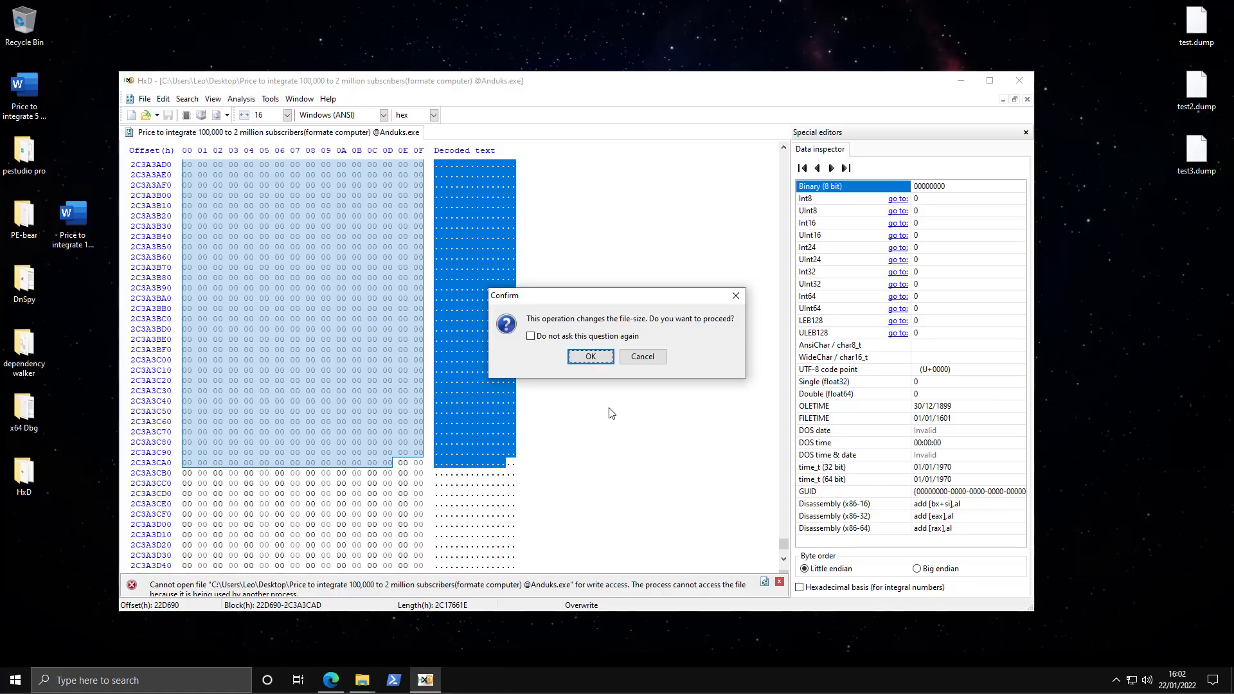
mouse_move(597, 373)
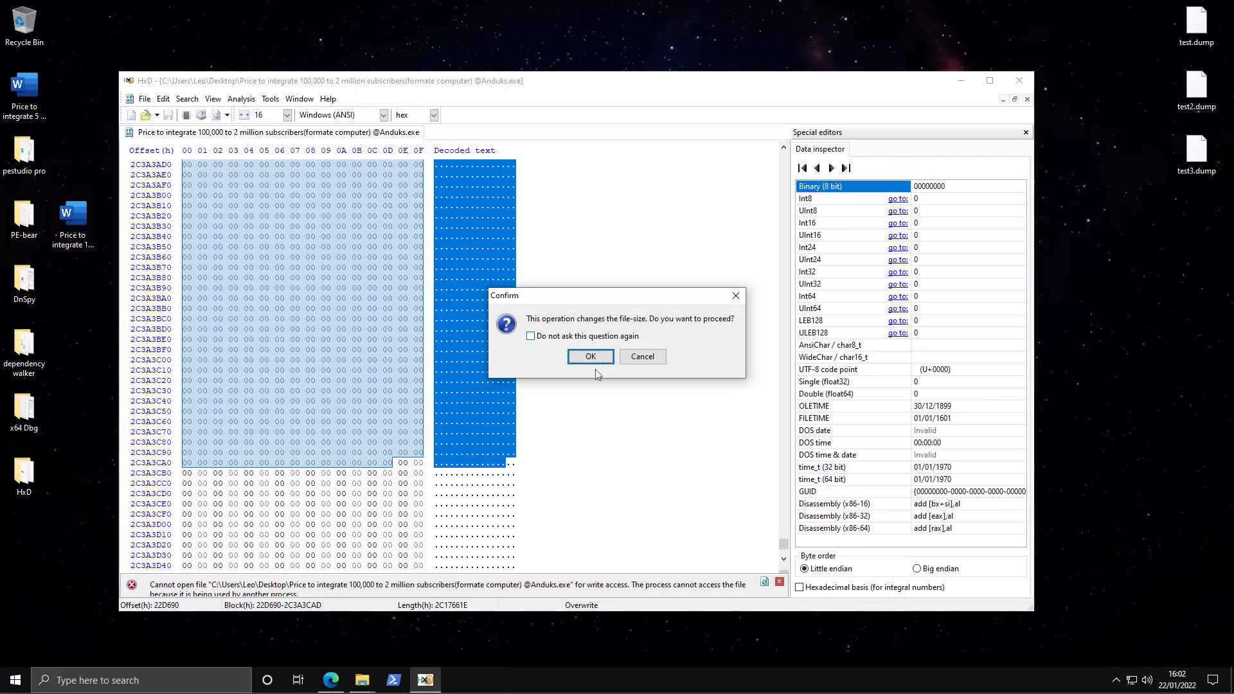
- Remove the zero padding and save the trimmed 142 KB file as RealContract.exe
left_click(590, 358)
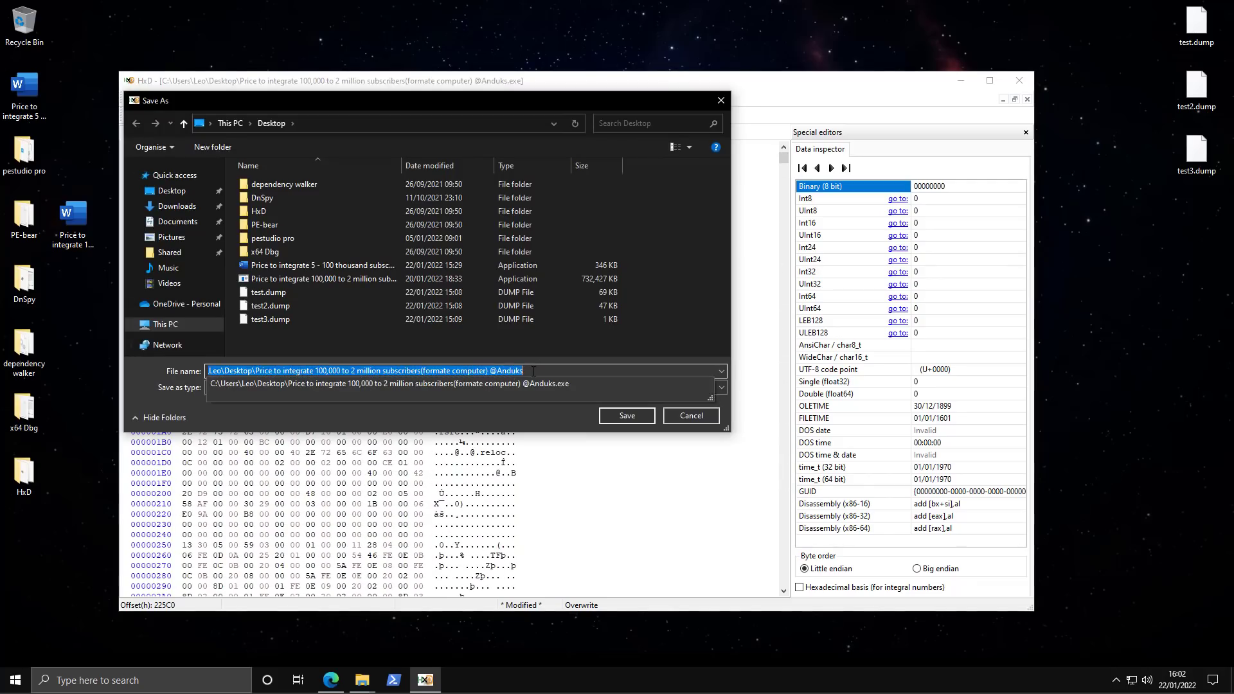
type("RealContract.exe")
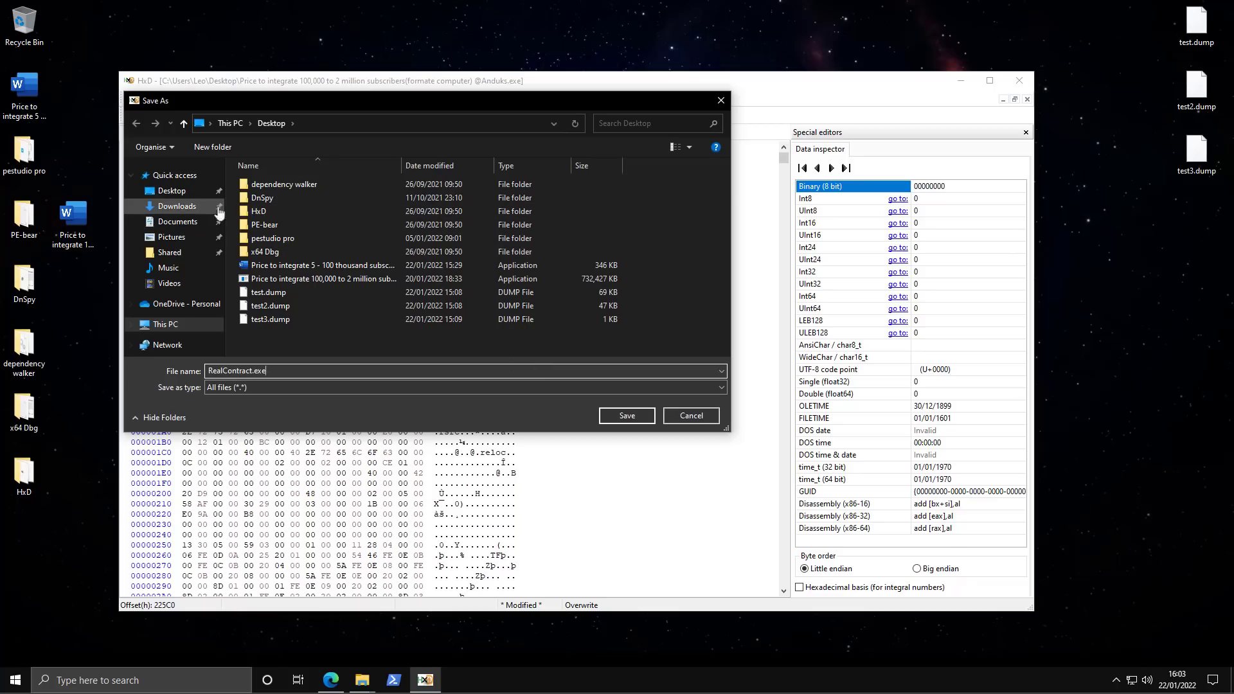
left_click(628, 415)
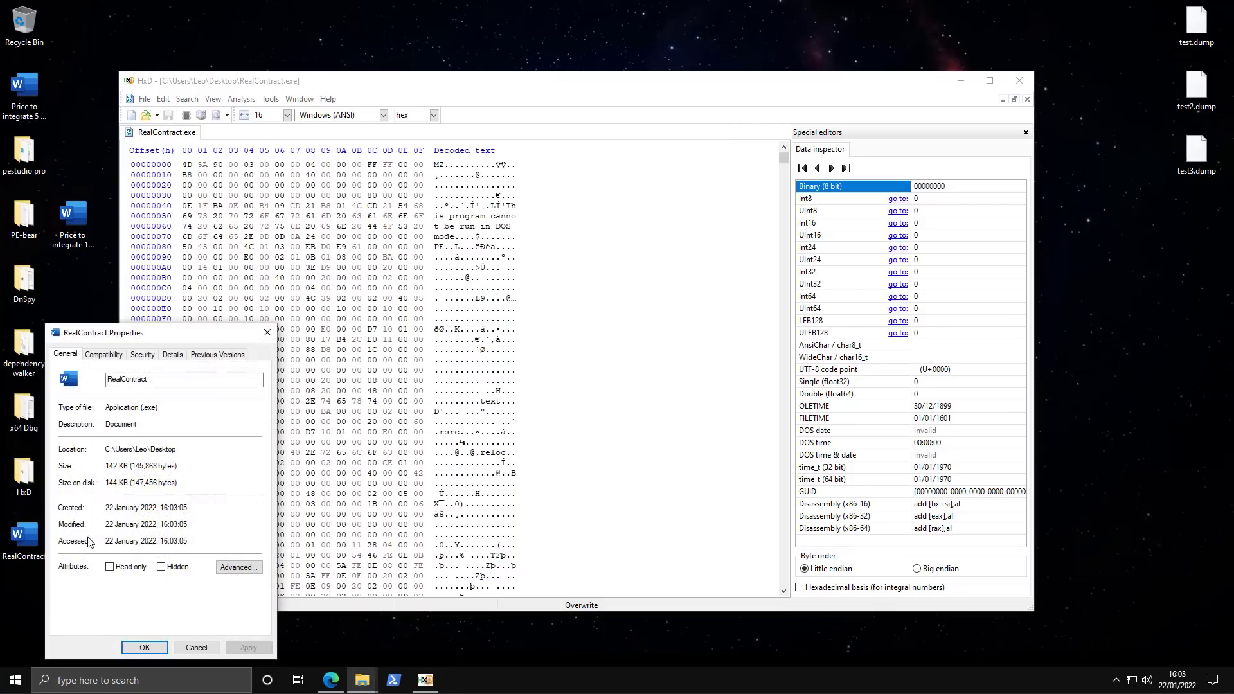
double_click(119, 467)
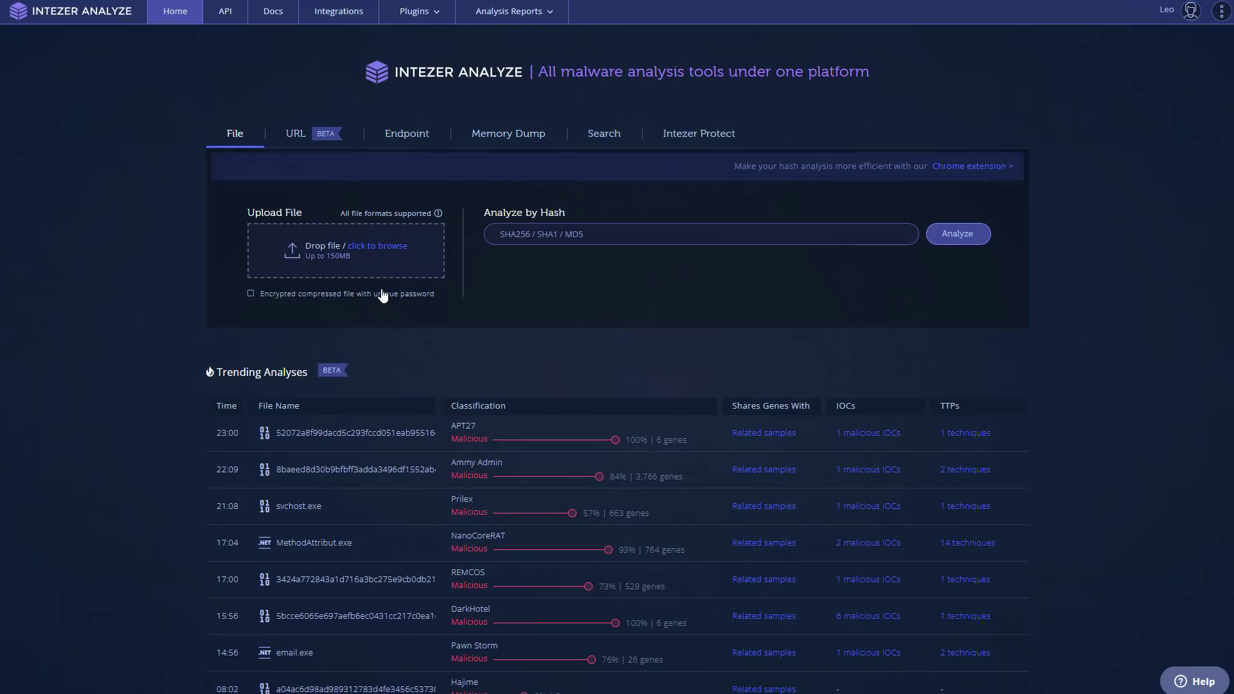
- Upload RealContract.exe and review its Strings, Related Samples and Genetic Summary
left_click(378, 246)
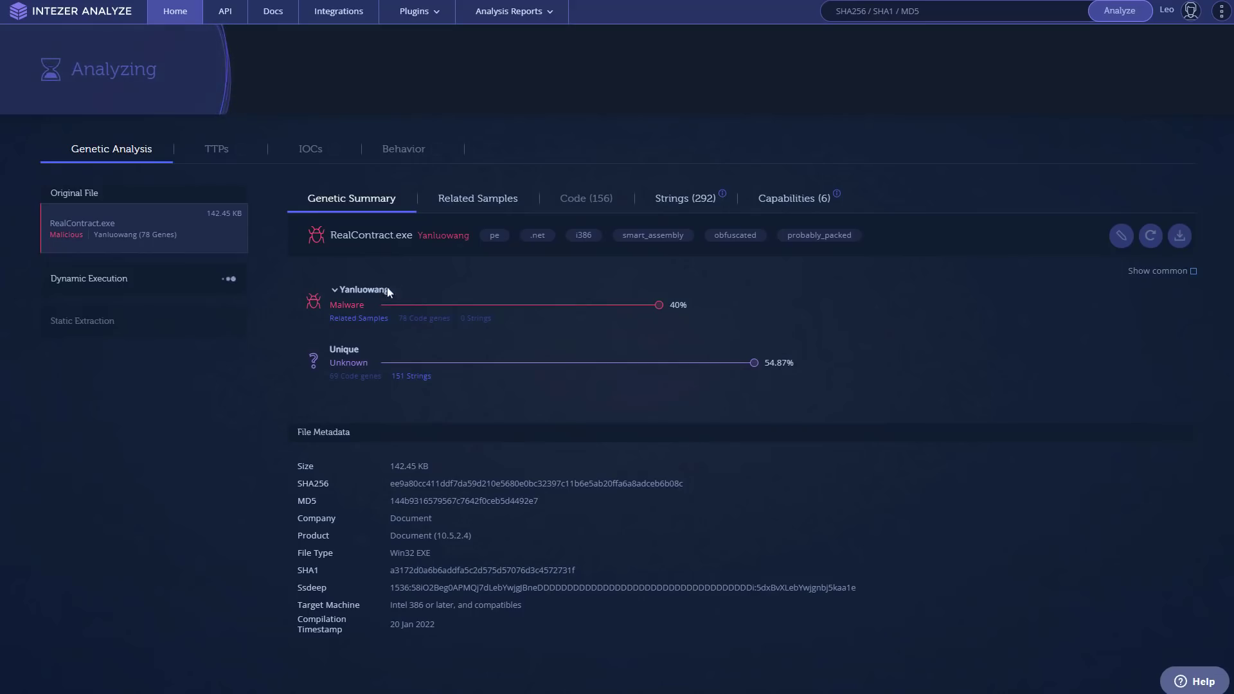
left_click(684, 198)
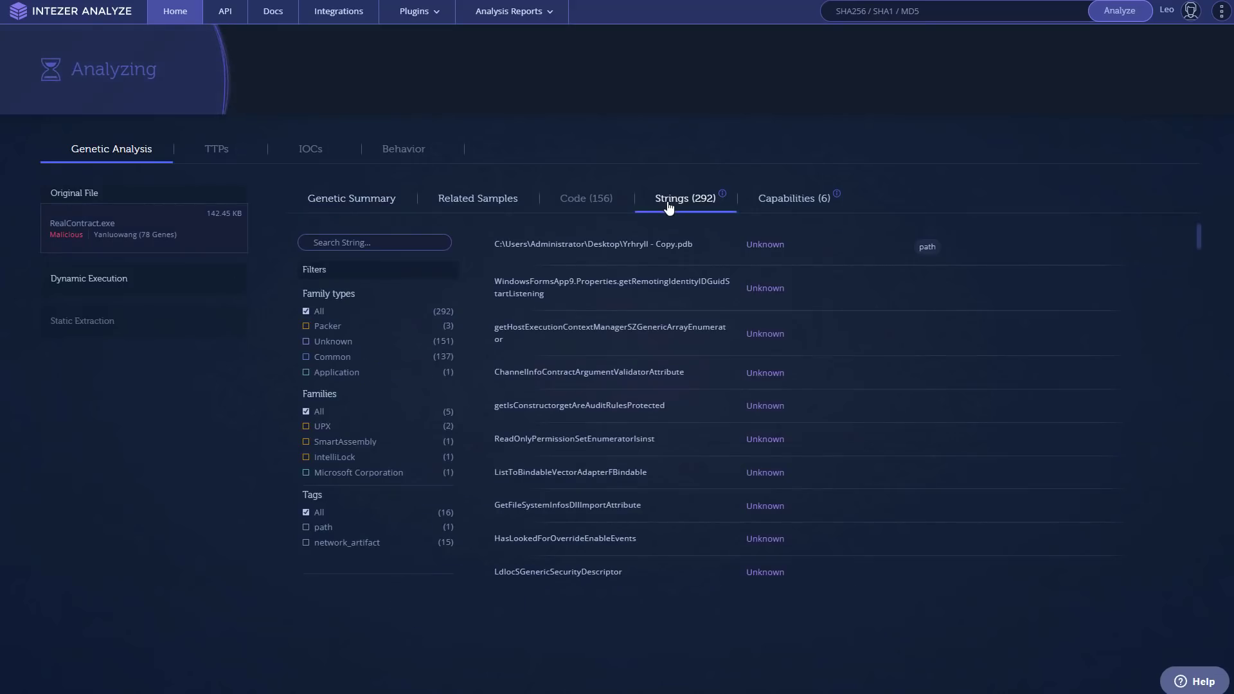
left_click(478, 198)
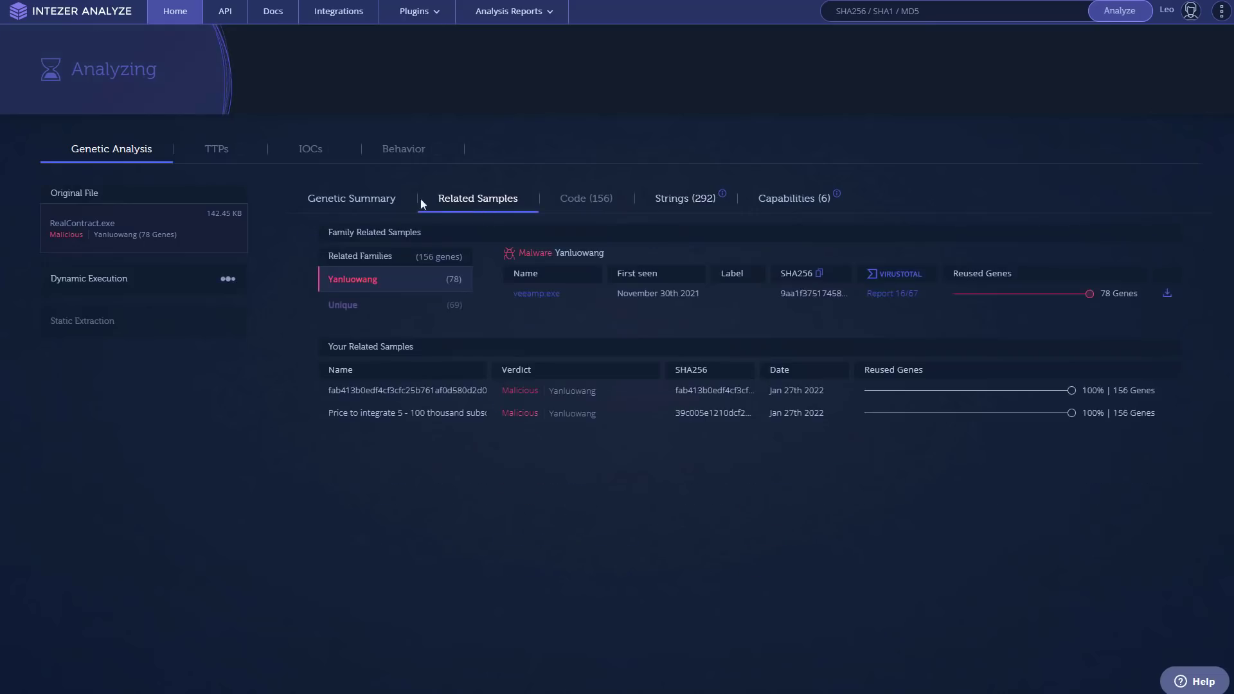
left_click(351, 198)
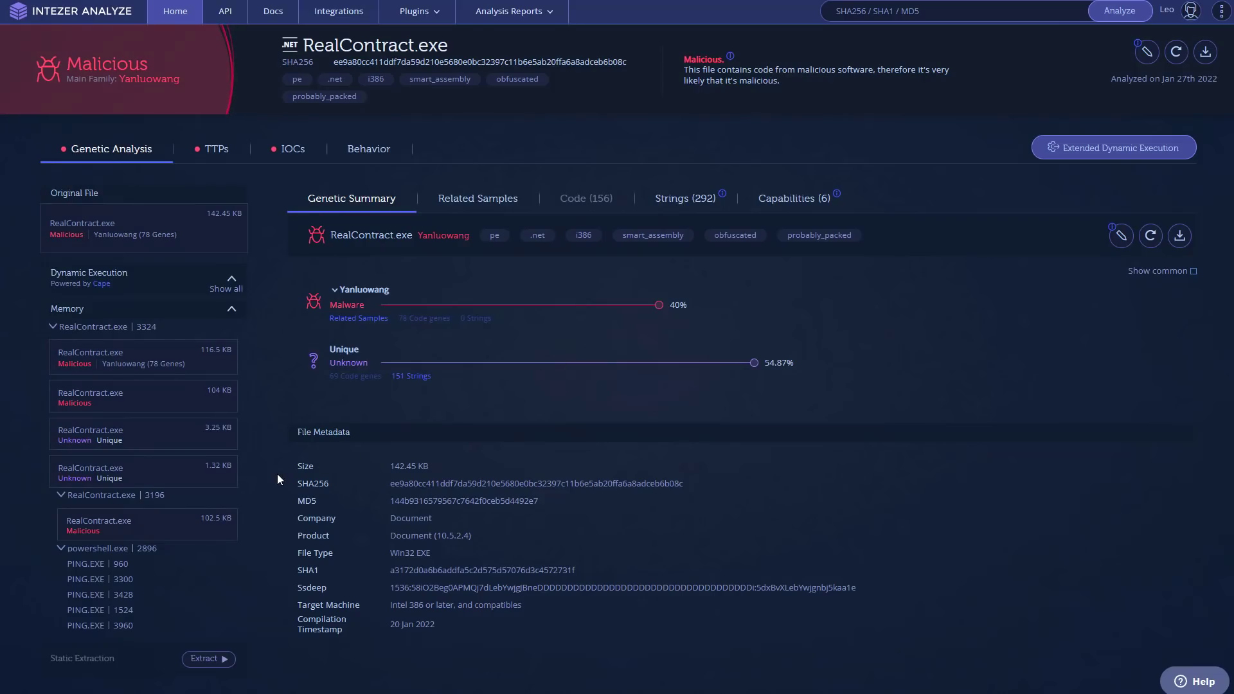
left_click(217, 149)
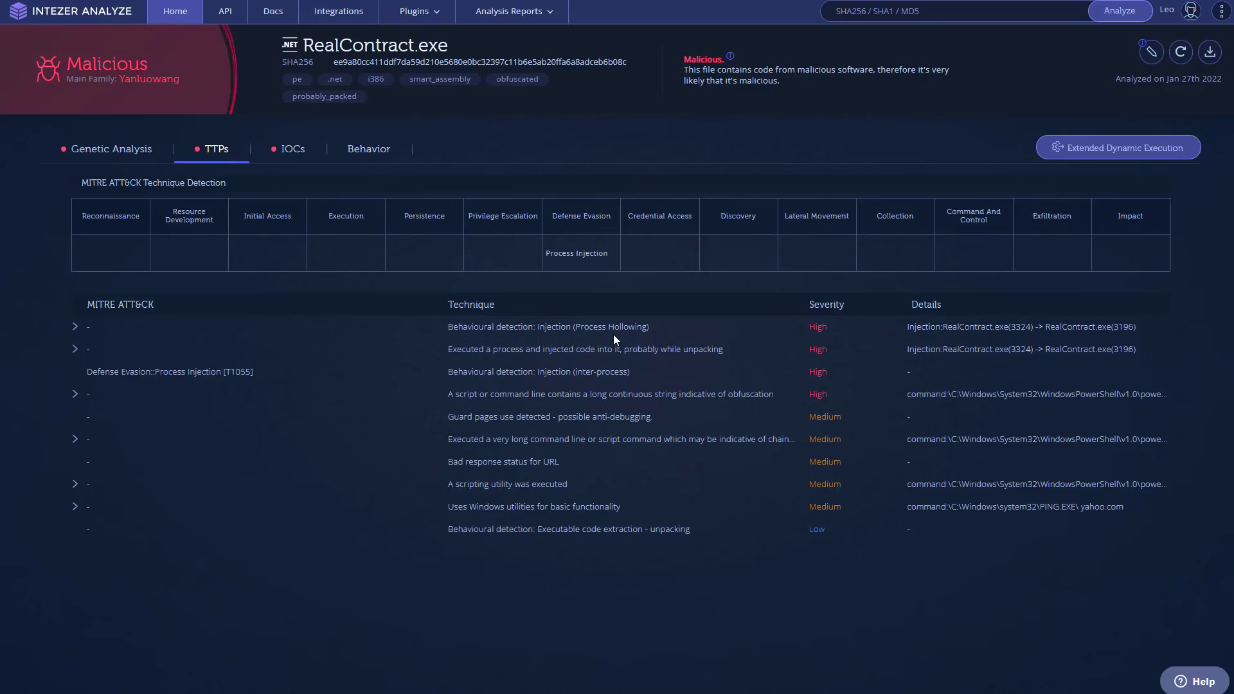
left_click(112, 149)
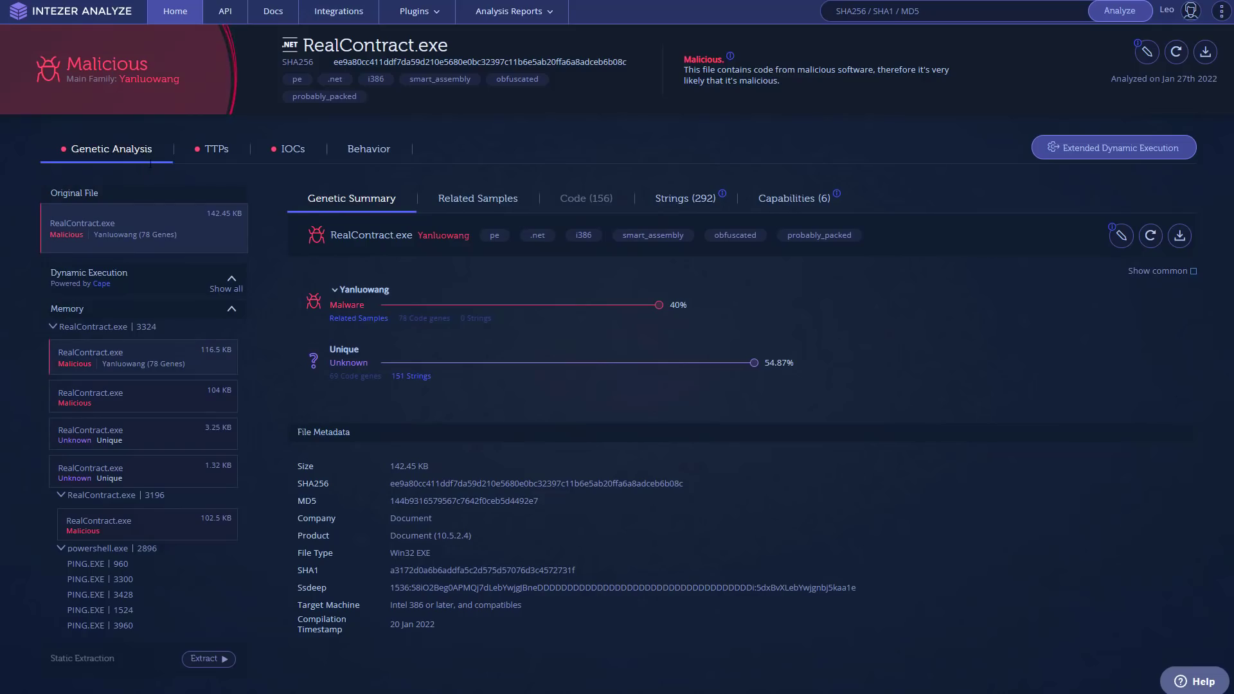
- Inspect the 116.5 KB and process 3196 memory dumps of RealContract.exe, revealing RedLine genes
left_click(90, 352)
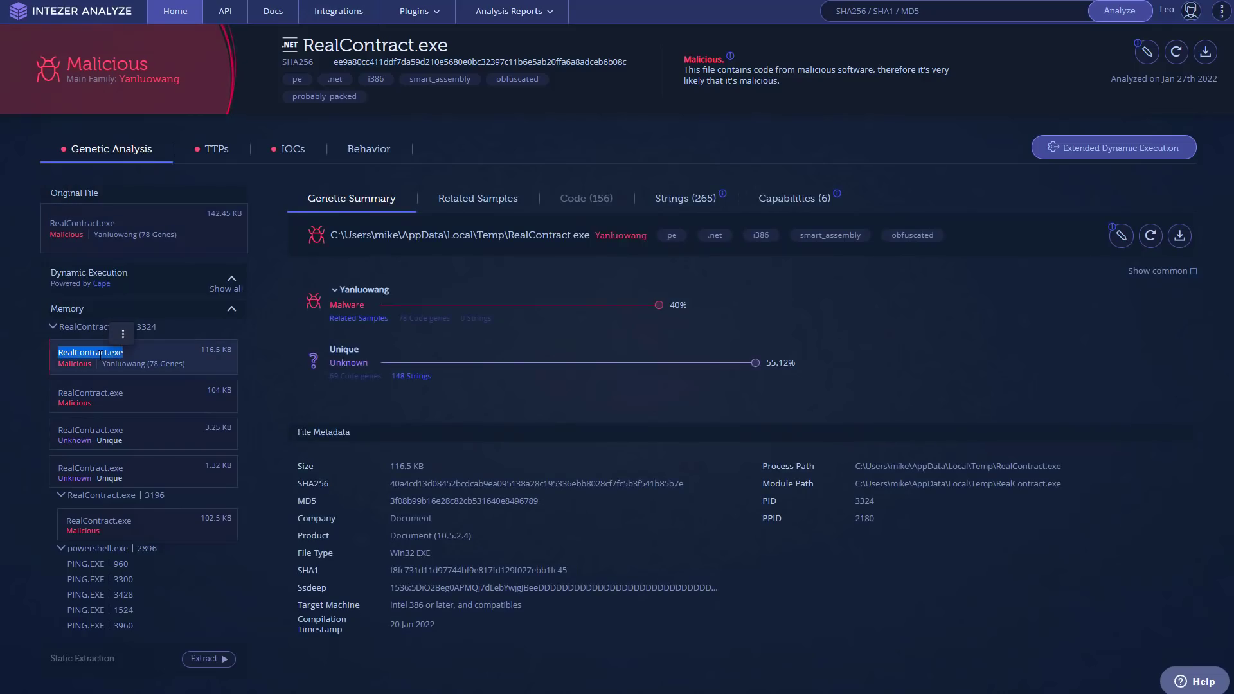
left_click(99, 521)
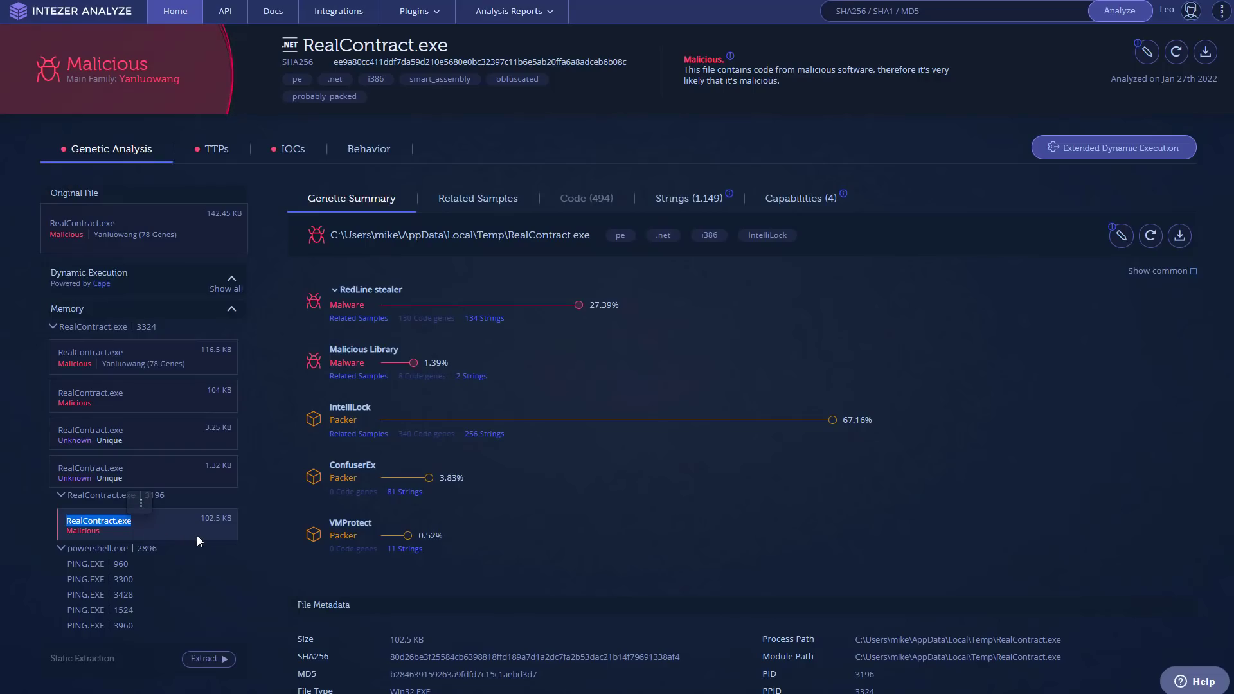
mouse_move(425, 349)
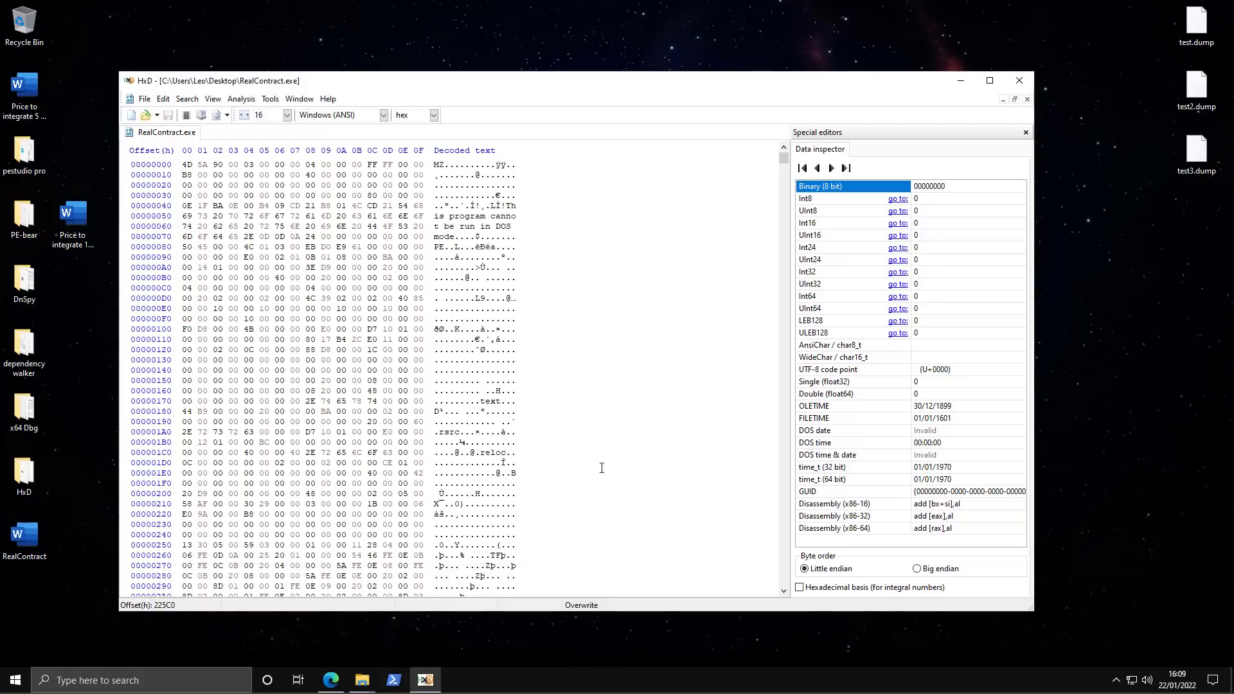
mouse_move(581, 495)
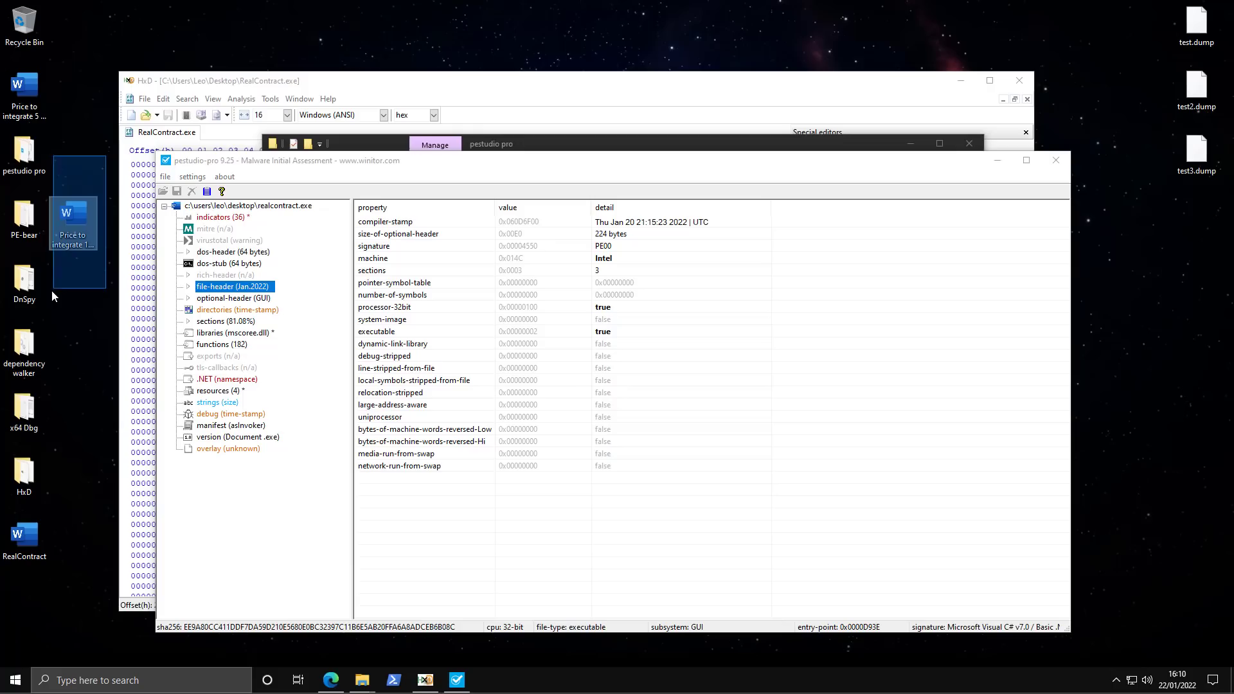
- Show the original desktop contract file's Properties, highlighting its 715 MB size on disk
right_click(75, 229)
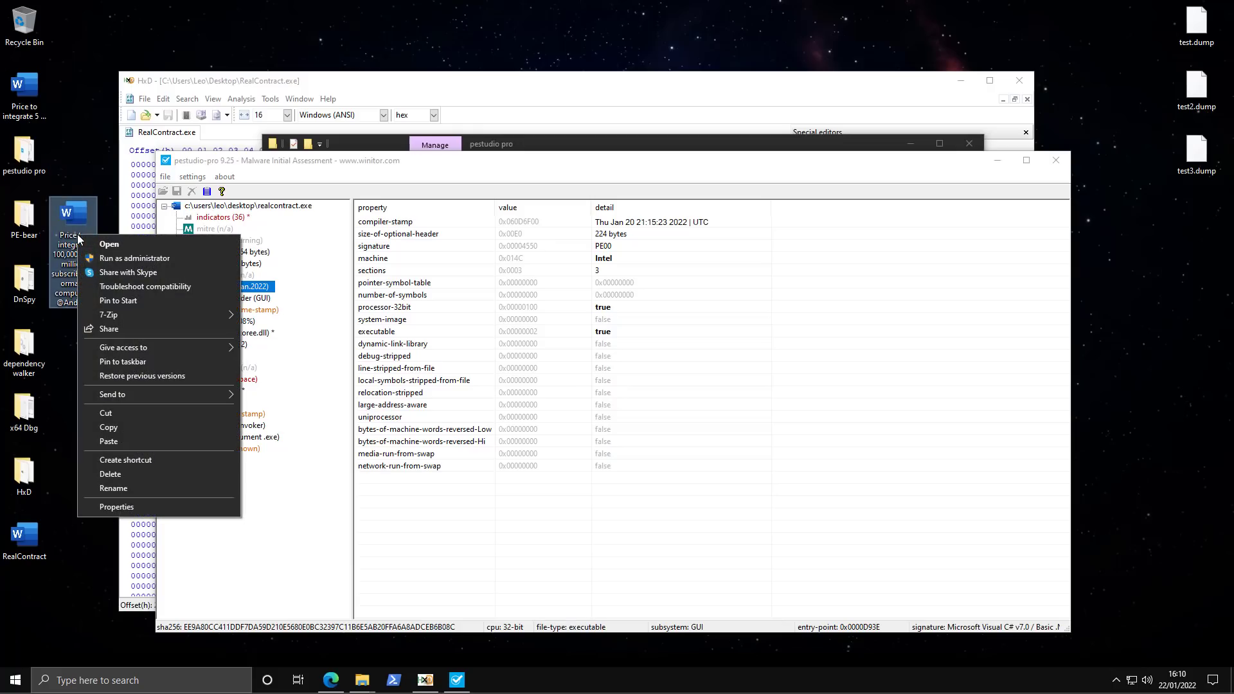
left_click(116, 507)
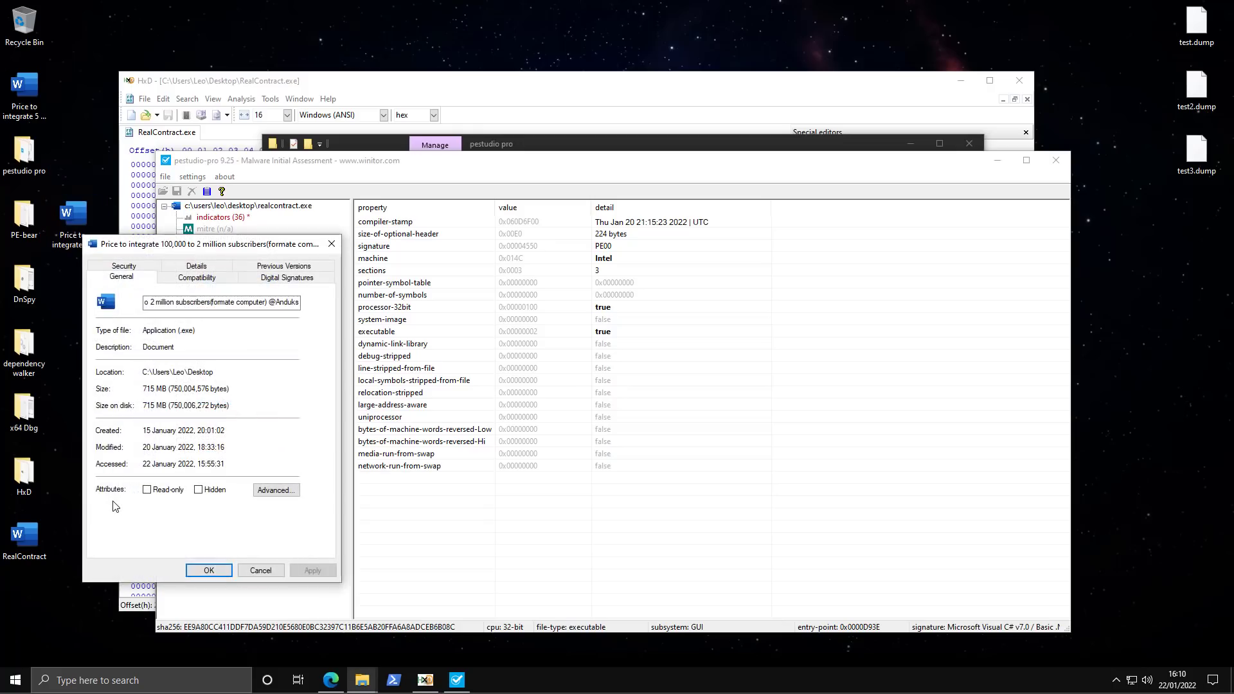
double_click(155, 405)
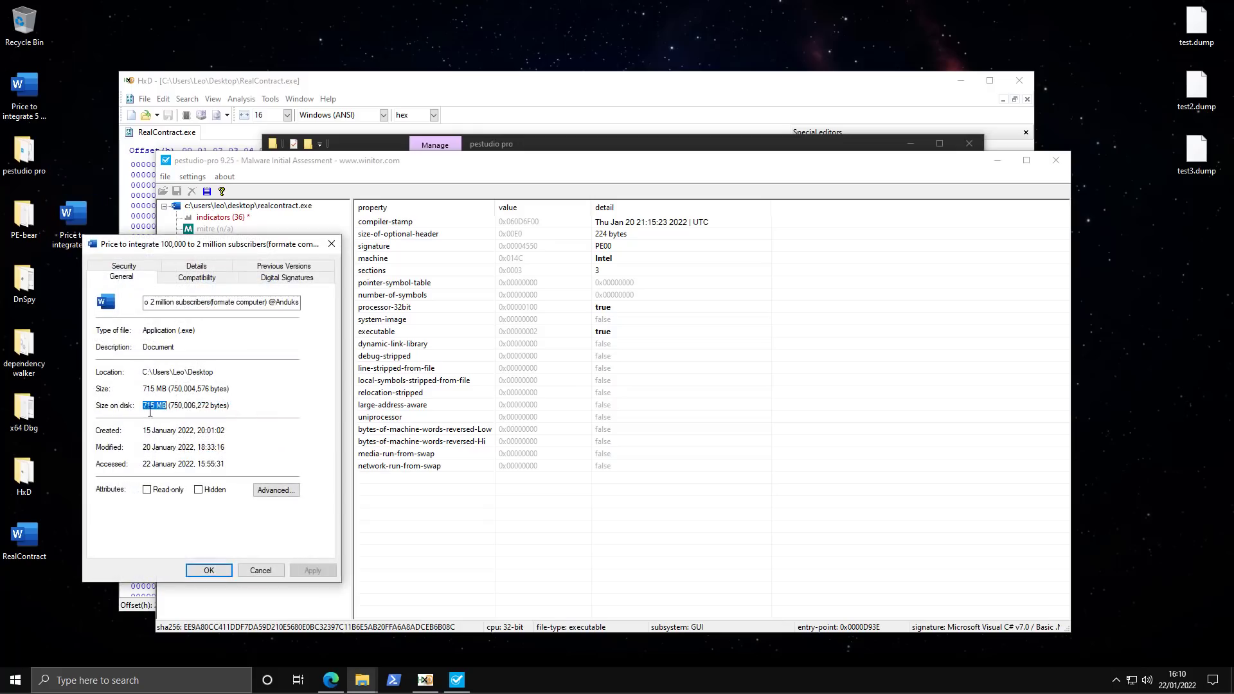
left_click(166, 411)
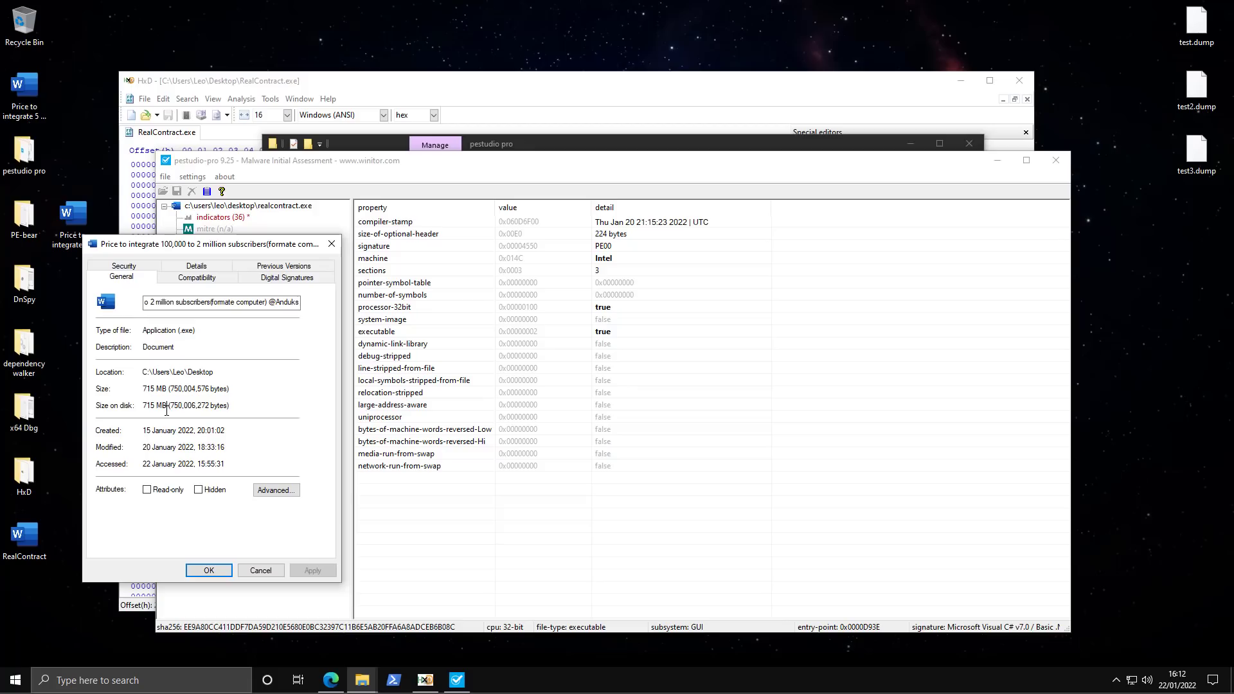
mouse_move(165, 414)
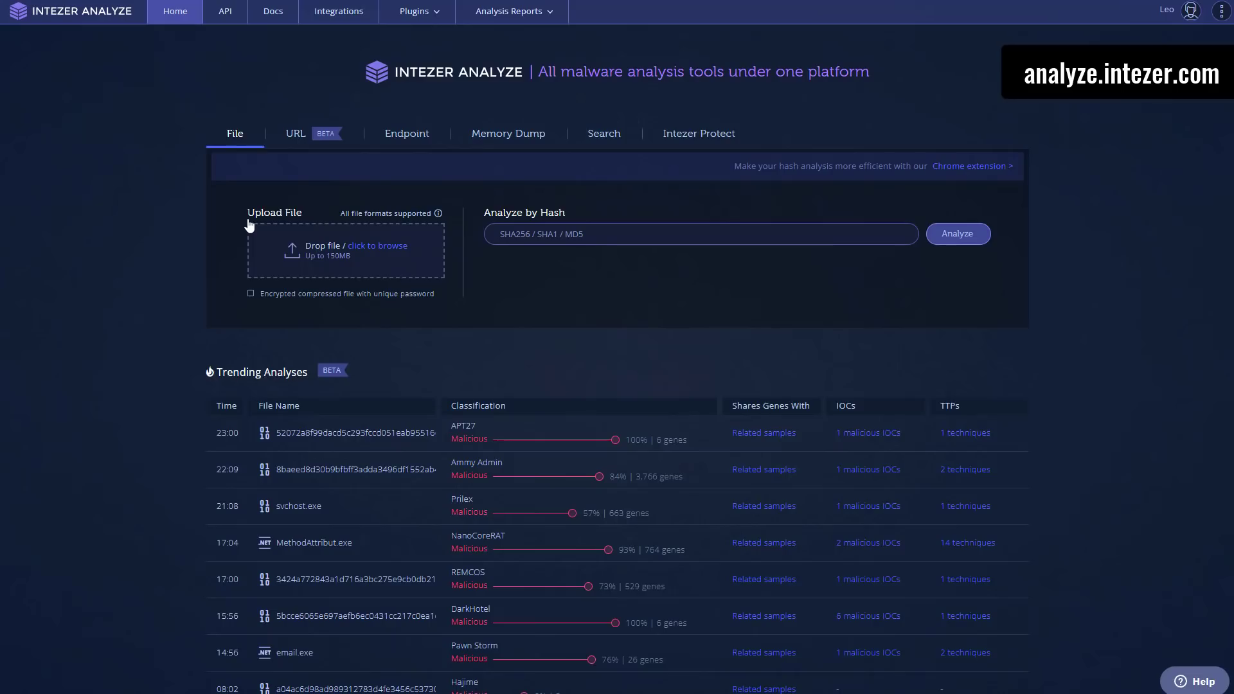
mouse_move(332, 270)
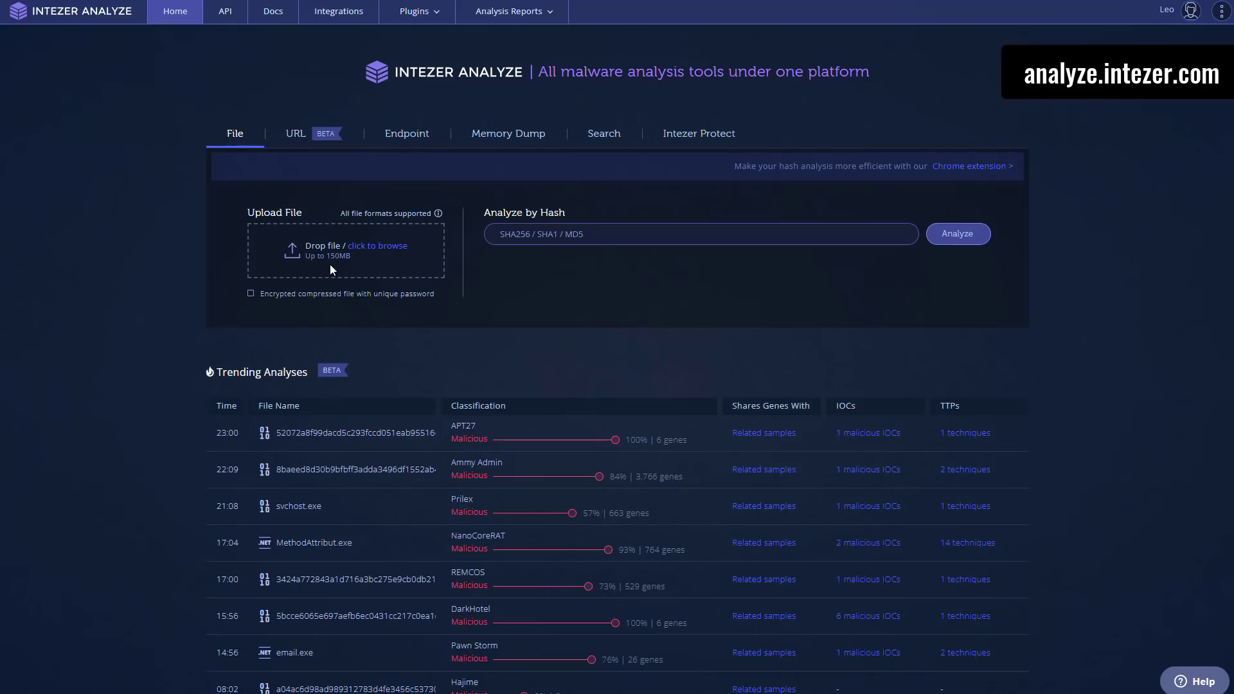